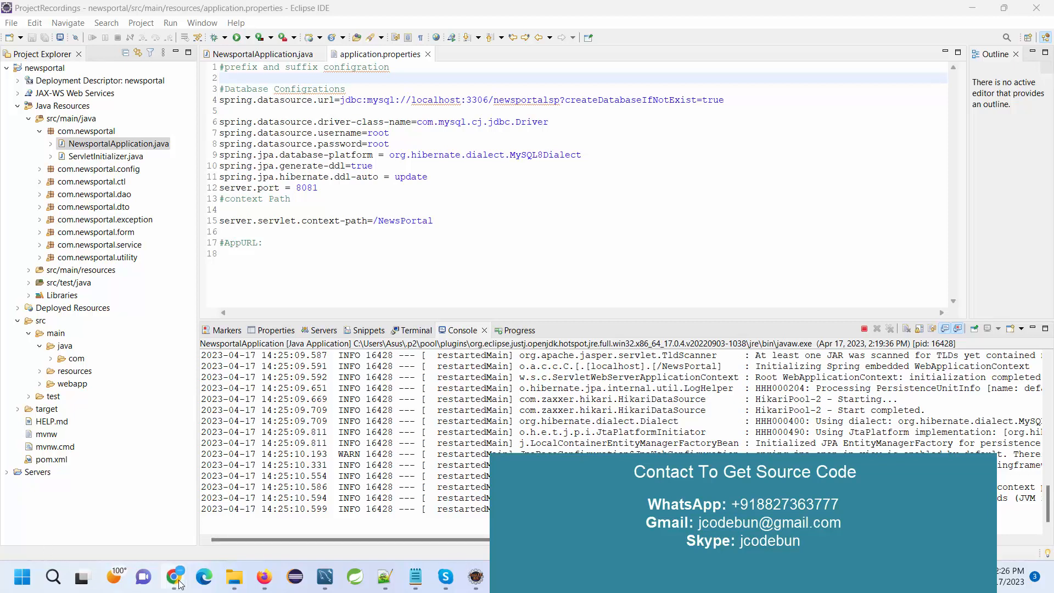
pyautogui.moveTo(175, 577)
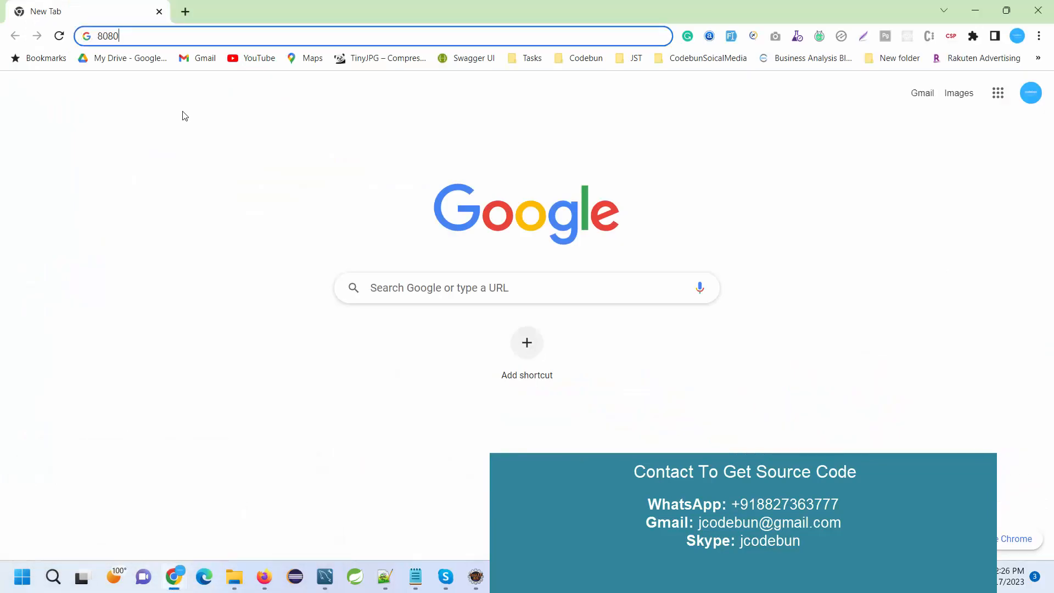
# Step: Change the port value to 8081 and stop the running news portal application
pyautogui.write('=')
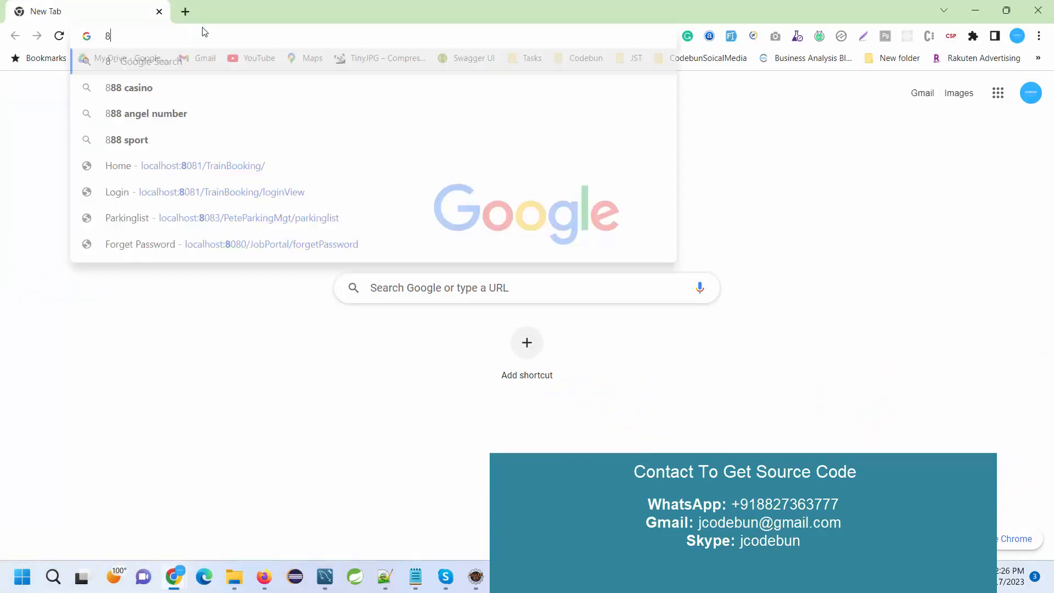
pyautogui.write('081')
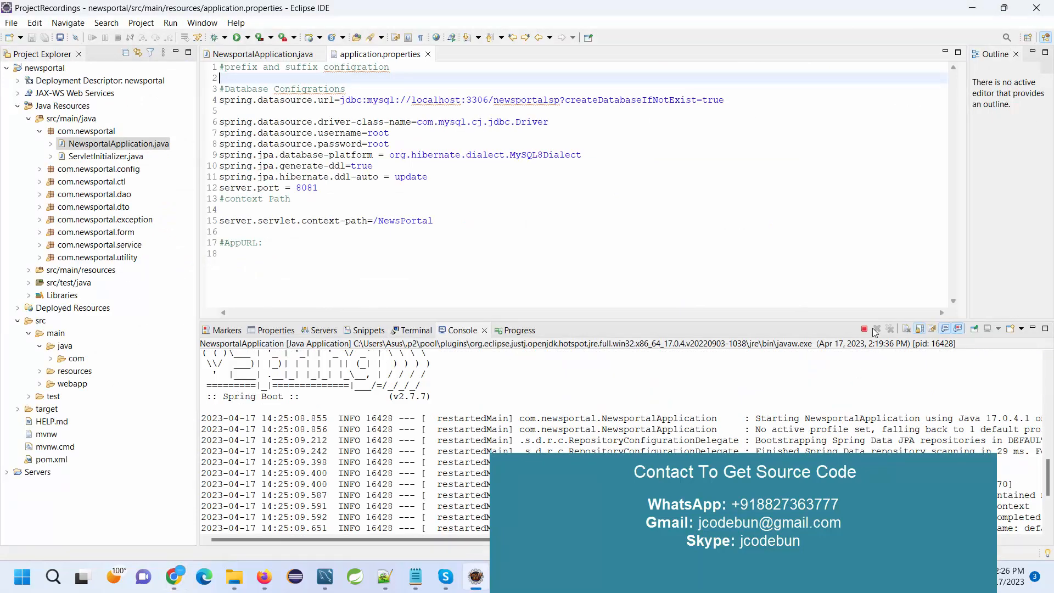
pyautogui.click(876, 328)
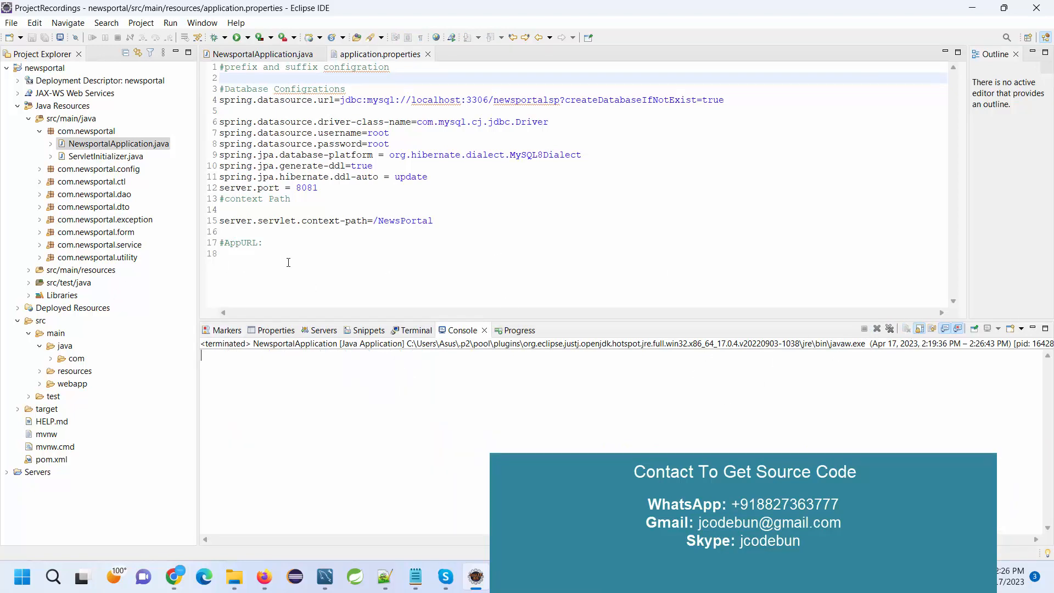
# Step: Add a comment line at the file's end: '# Spring boot, JPA, Hibernate'
pyautogui.click(52, 575)
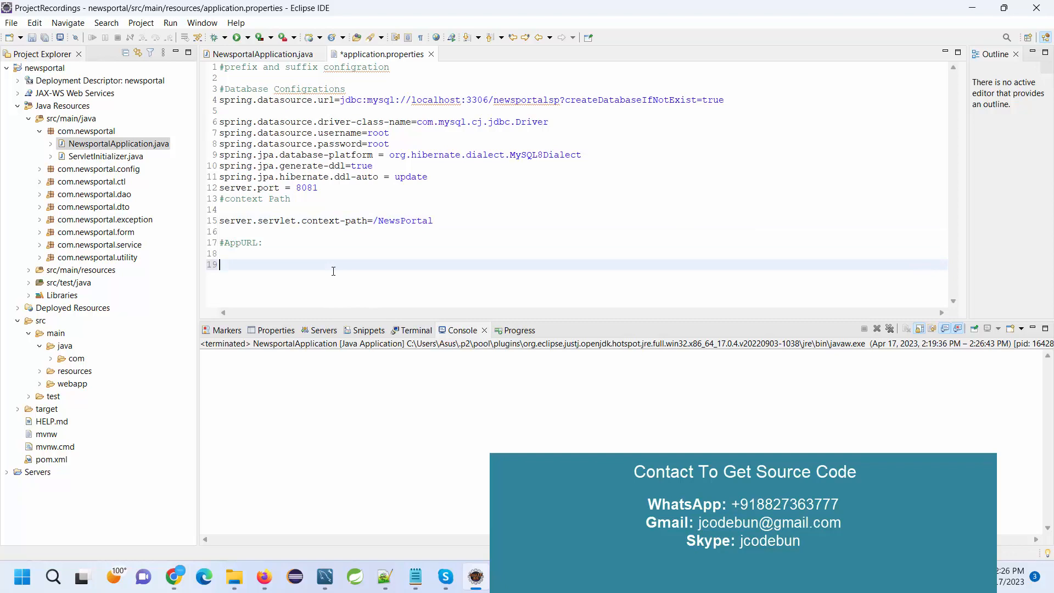
pyautogui.write('# Spring')
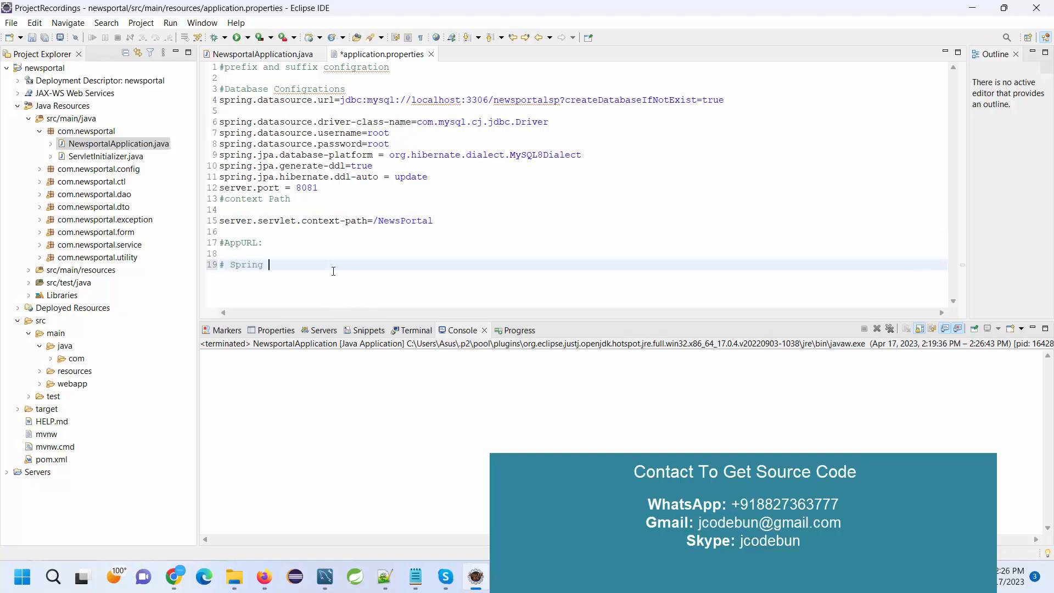
pyautogui.write('boot, JPA,')
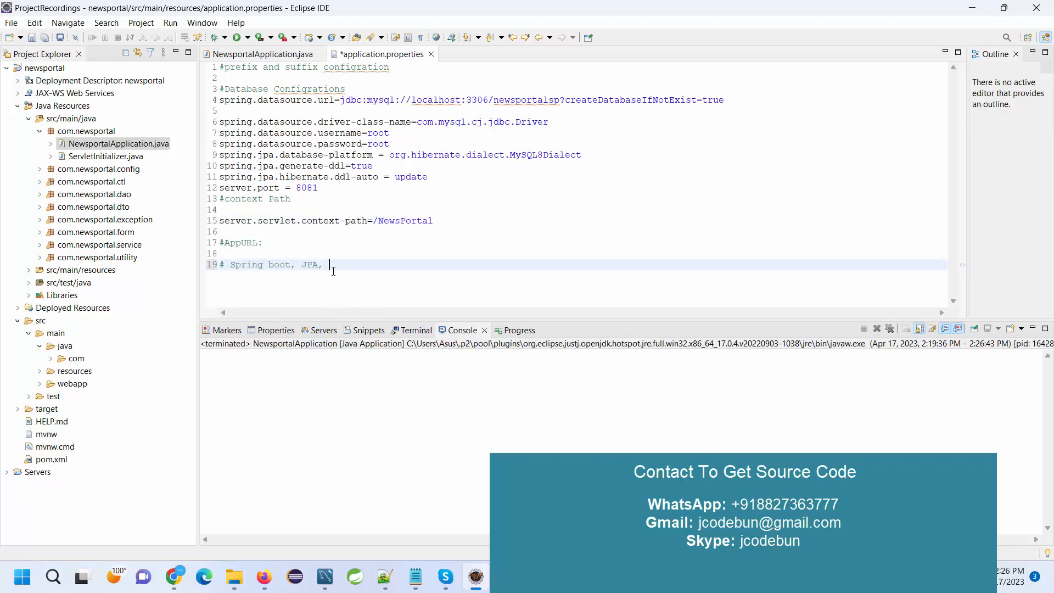
pyautogui.write('Hibernate')
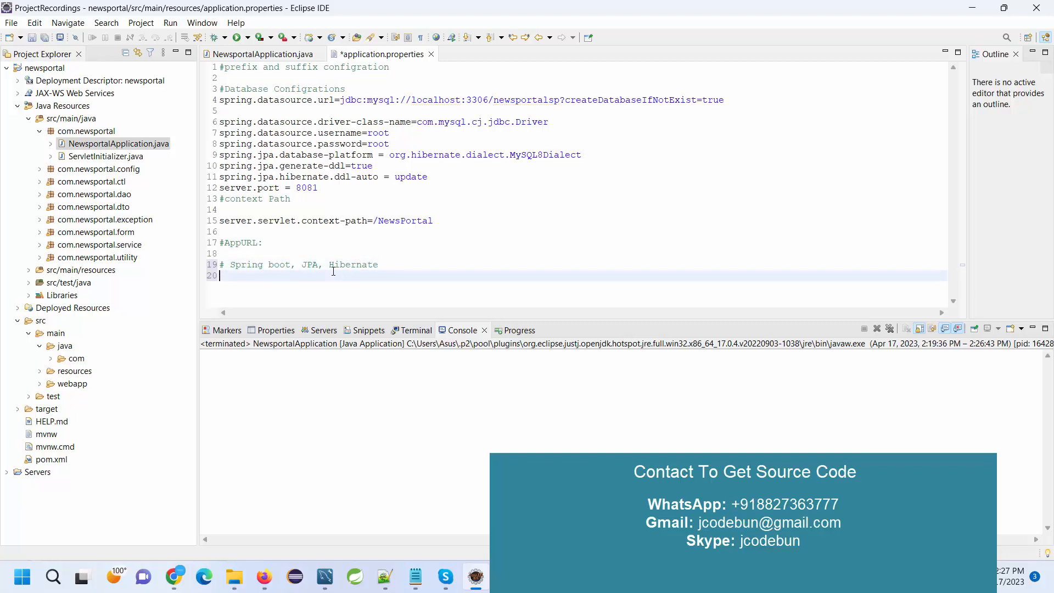
# Step: Add comments listing JSP, HTML, CSS, Bootstrap, MySQL and Tomcat, then save
pyautogui.write('# J')
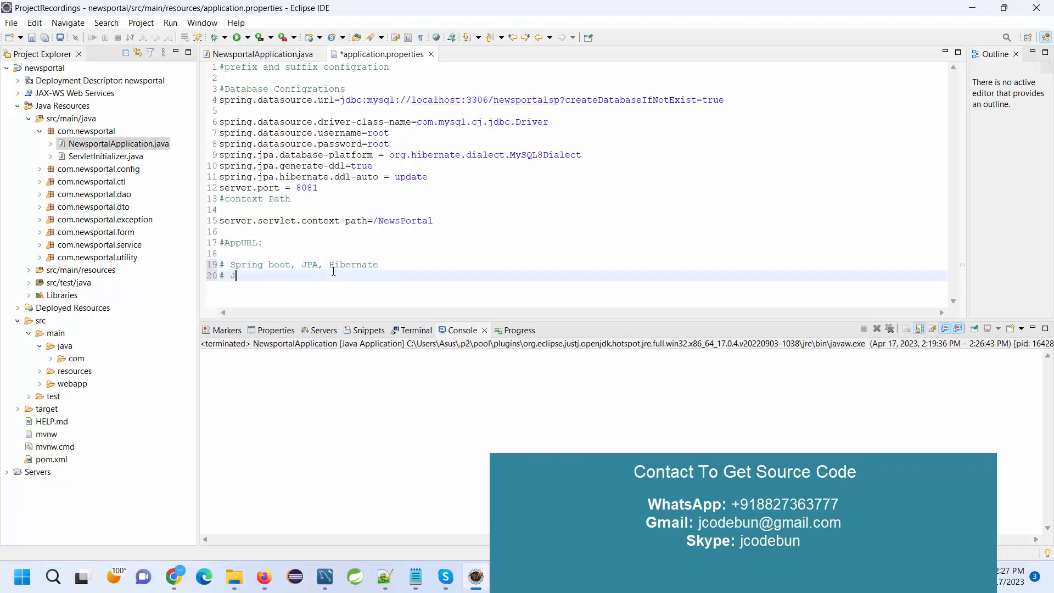
pyautogui.write('S')
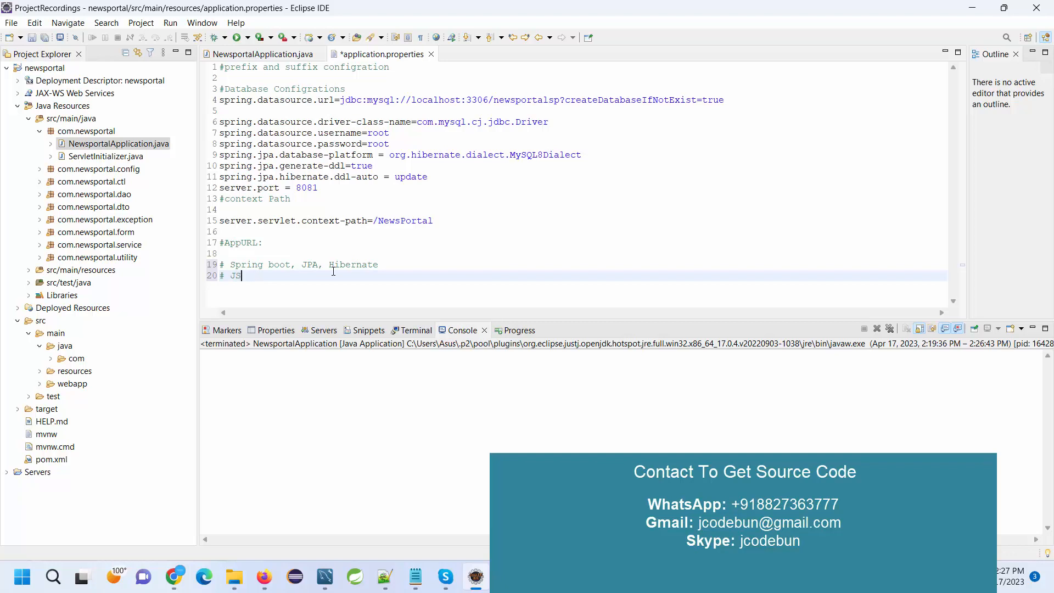
pyautogui.write('P, HTML,')
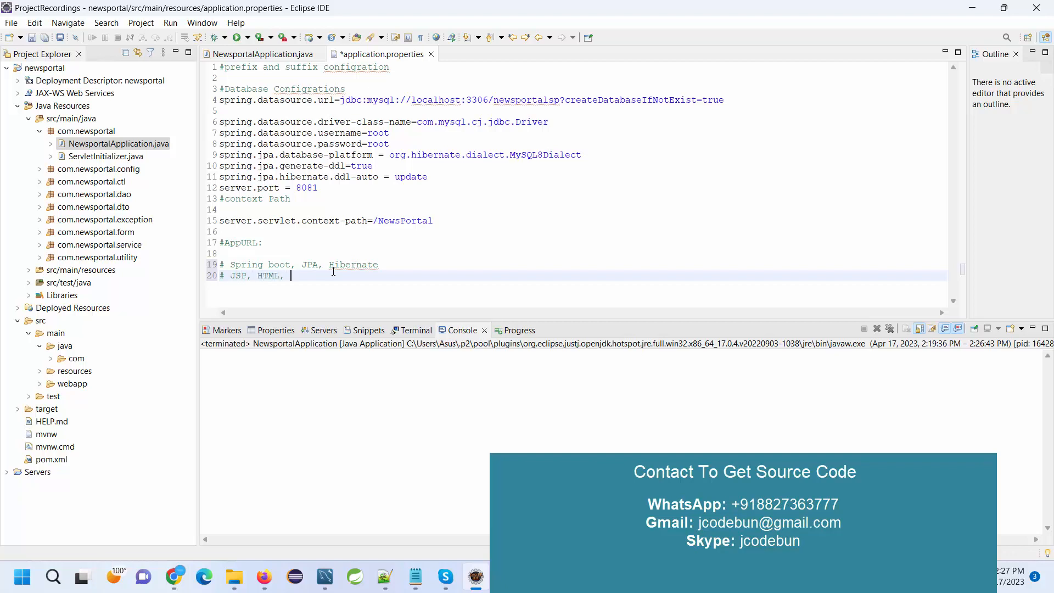
pyautogui.write('CSS, Boo')
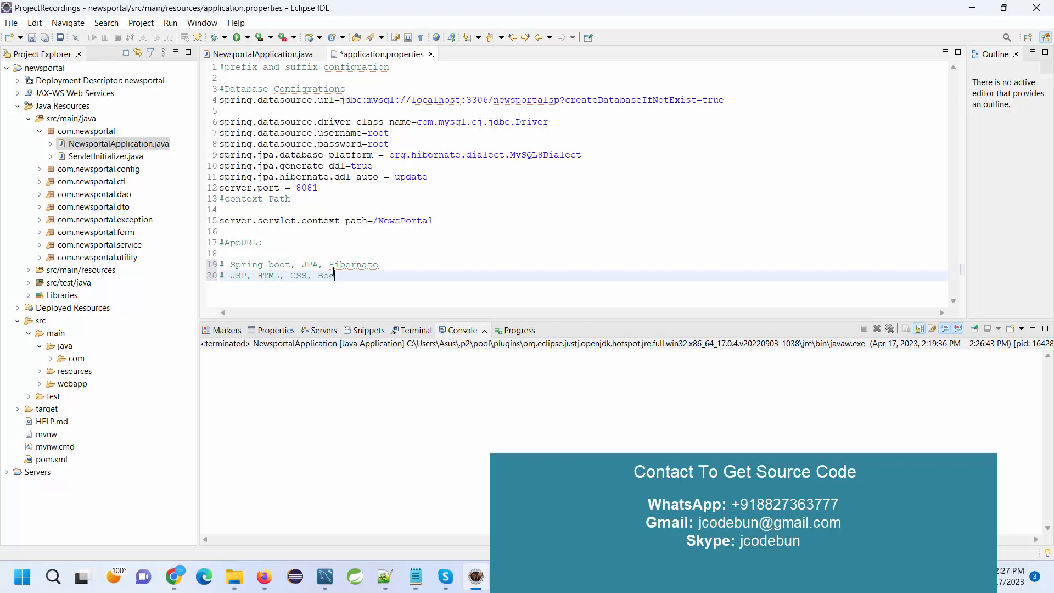
pyautogui.write('t')
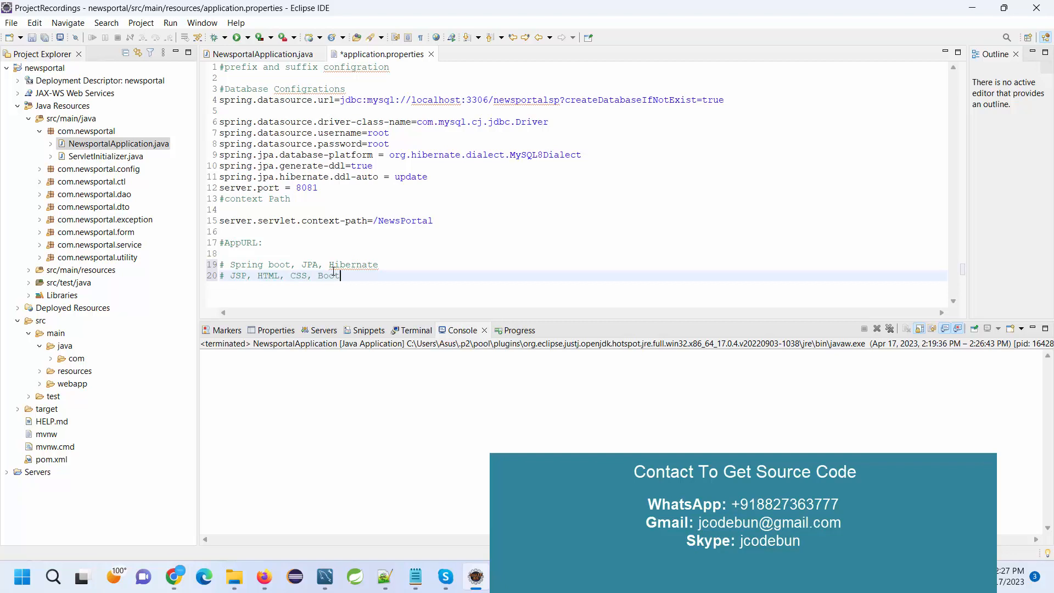
pyautogui.write('strap')
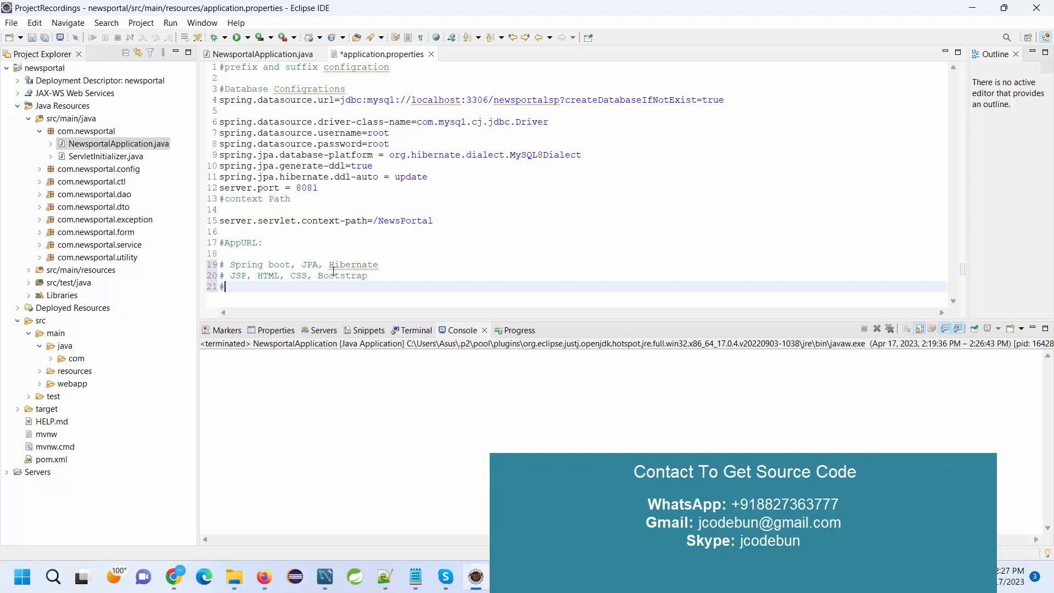
pyautogui.write('MYSQL, MVC, Maven,')
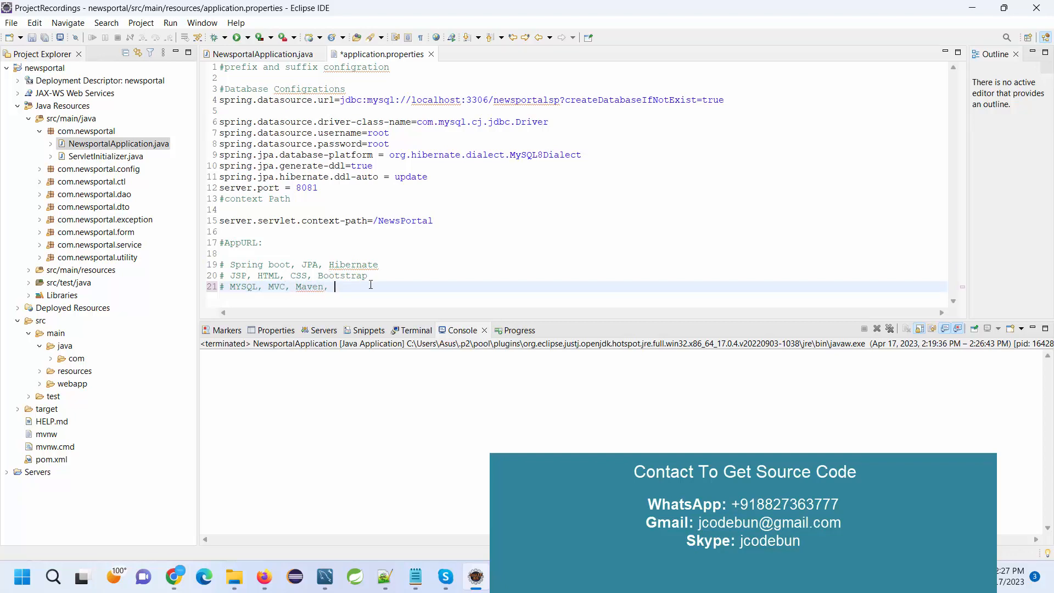
pyautogui.write('Tomca')
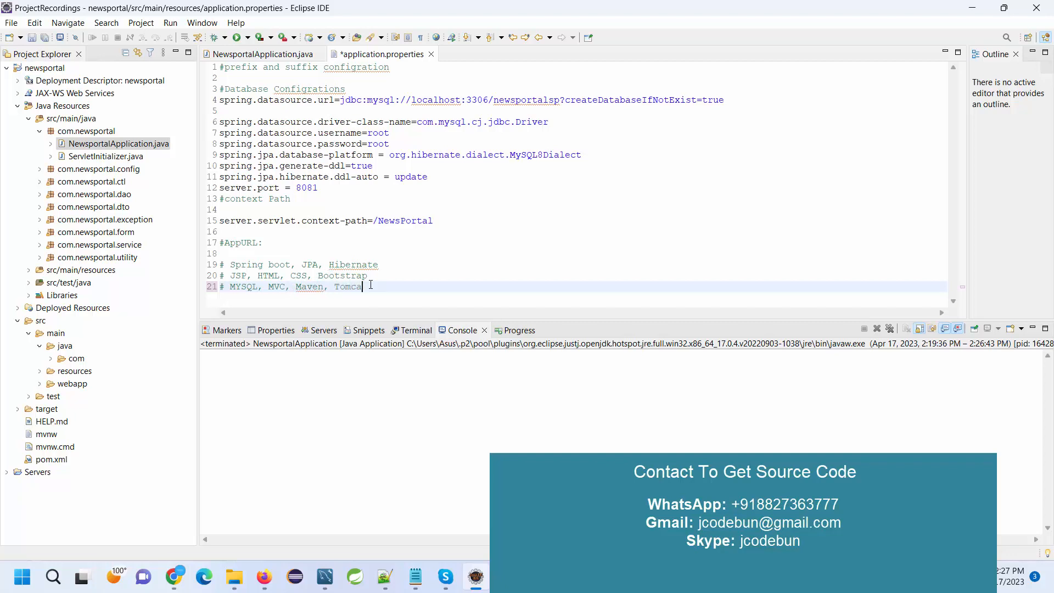
pyautogui.write('t')
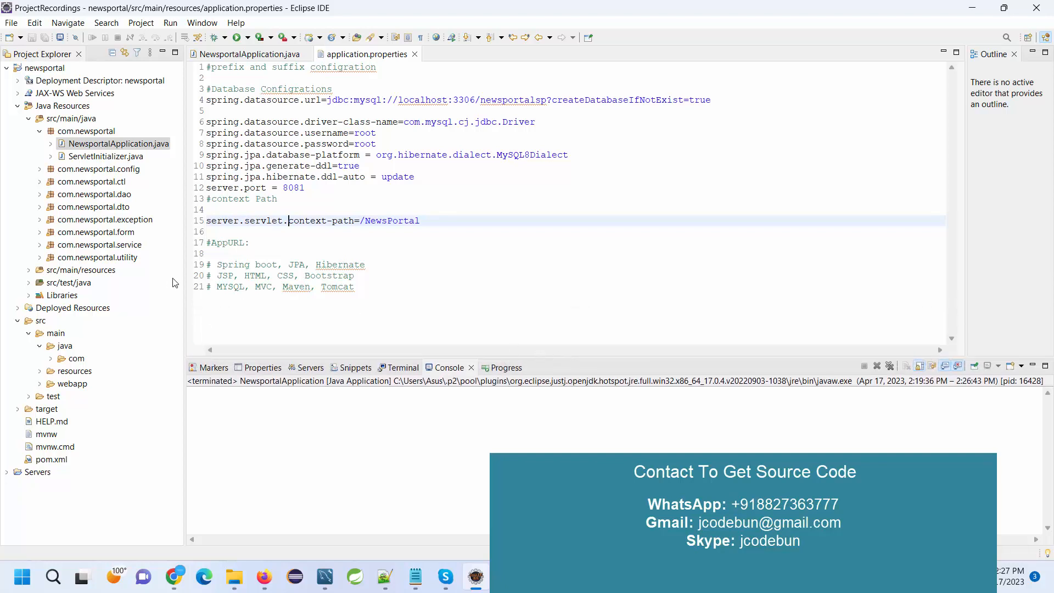
pyautogui.moveTo(180, 278)
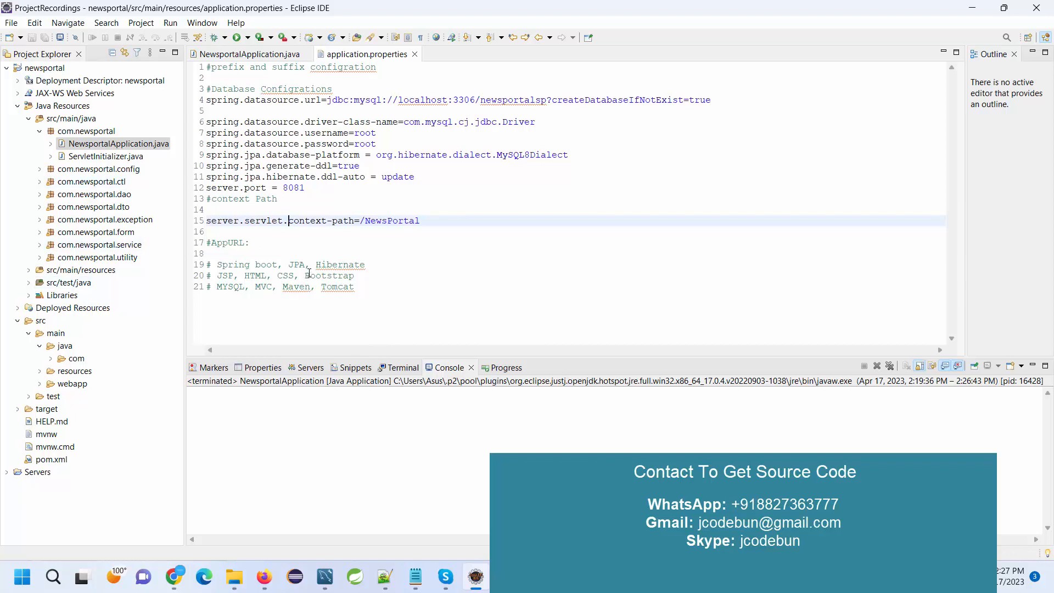
pyautogui.moveTo(320, 242)
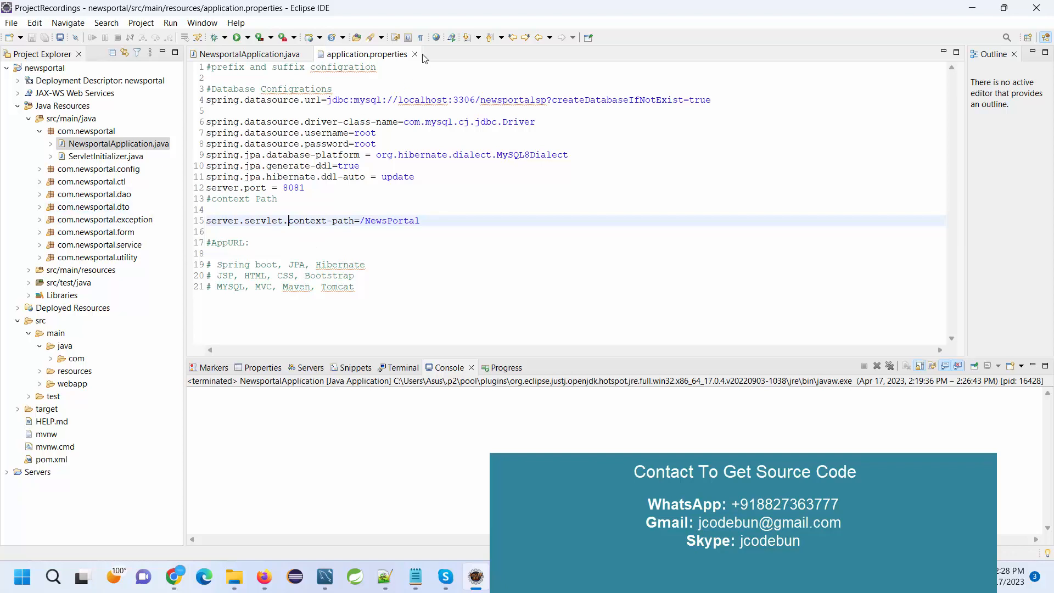
# Step: Close application.properties and run NewsportalApplication.java as a Java Application
pyautogui.click(246, 54)
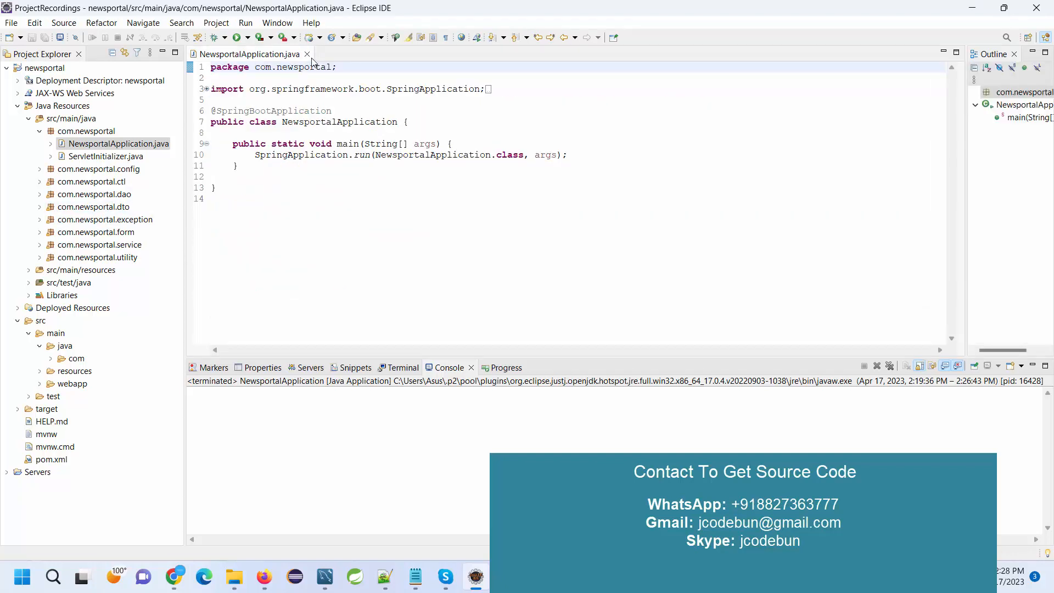
pyautogui.click(120, 144)
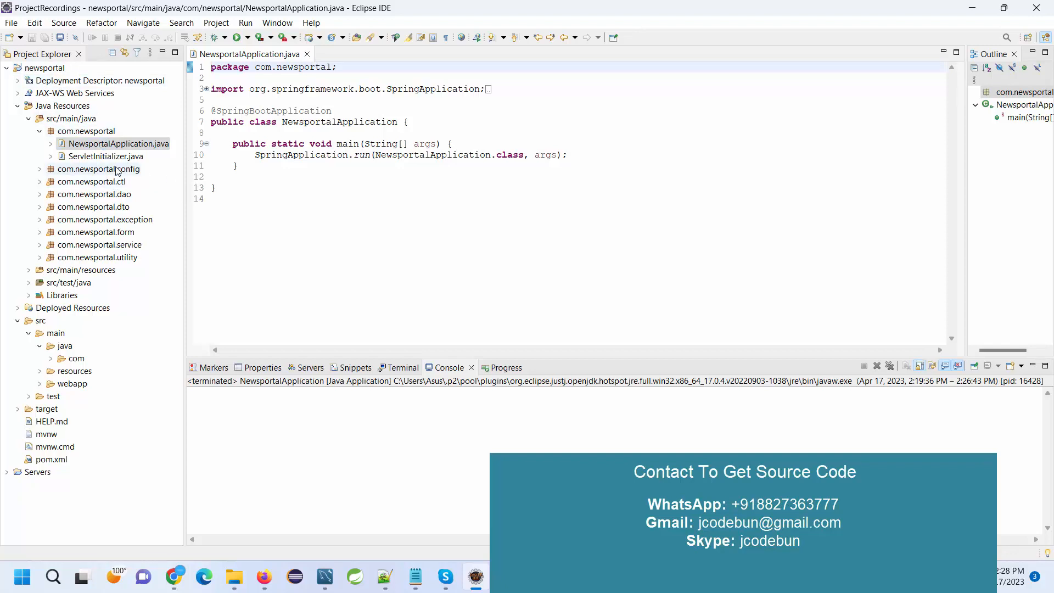
pyautogui.rightClick(118, 143)
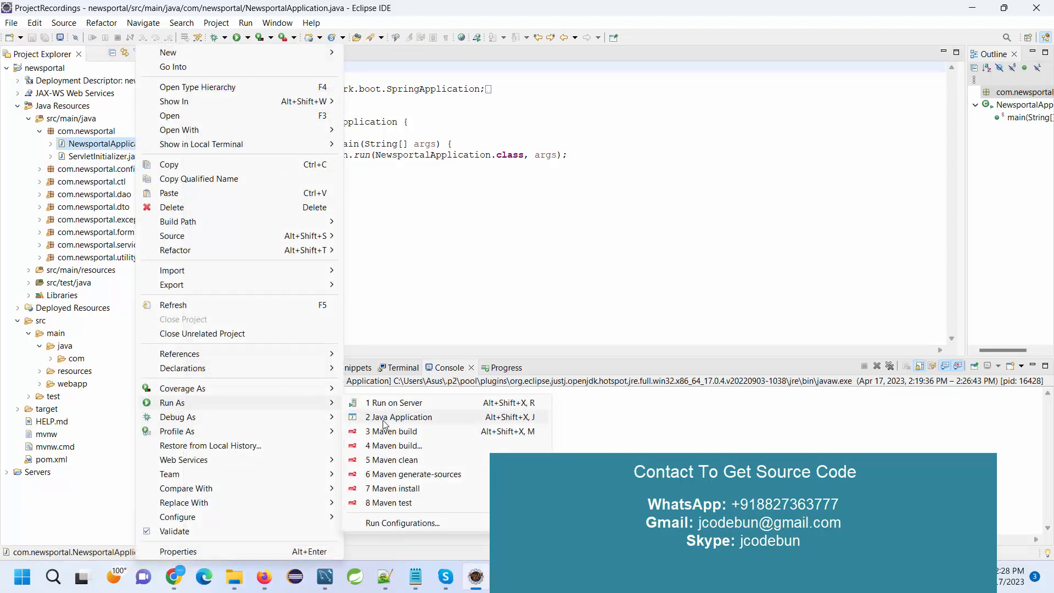
pyautogui.click(398, 416)
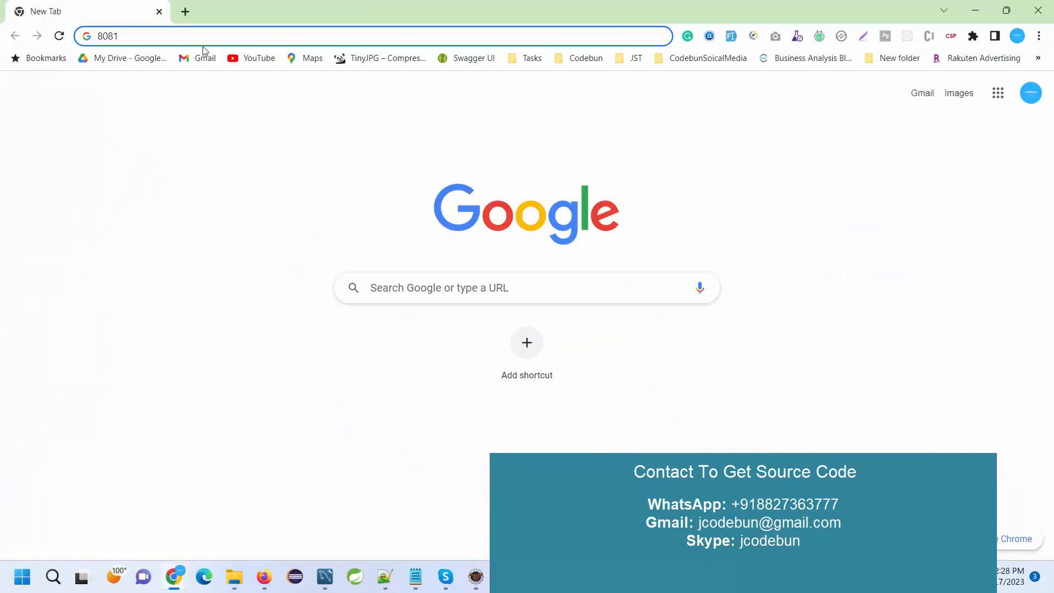
# Step: Try localhost:888/NewsPortal in Chrome, which fails with a refused connection
pyautogui.write('localhost:8080/MallManagemen')
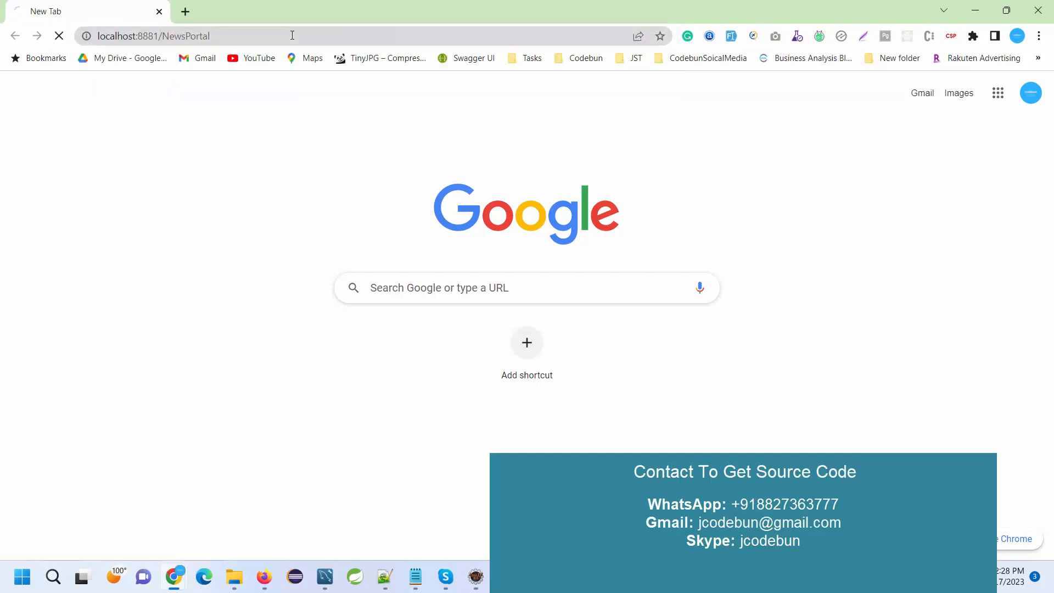
pyautogui.click(155, 36)
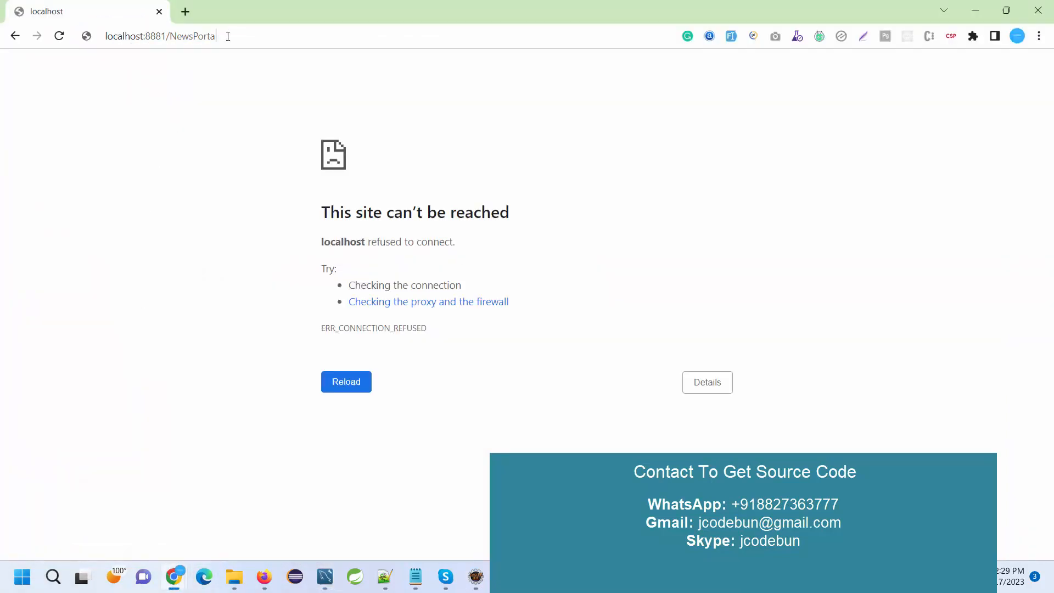
pyautogui.write('localhost:888')
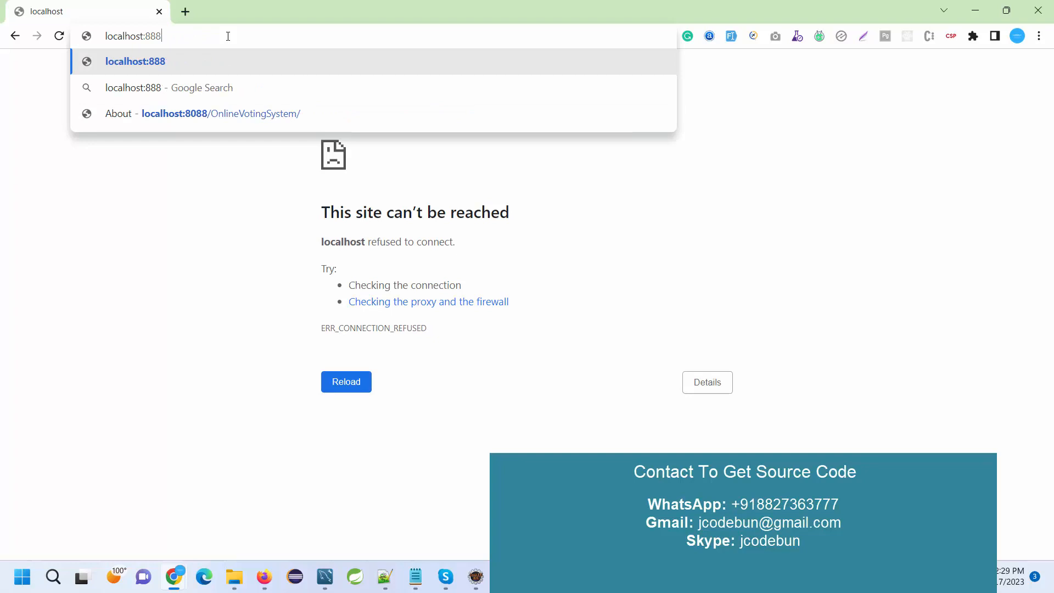
pyautogui.write('//NewsPortal')
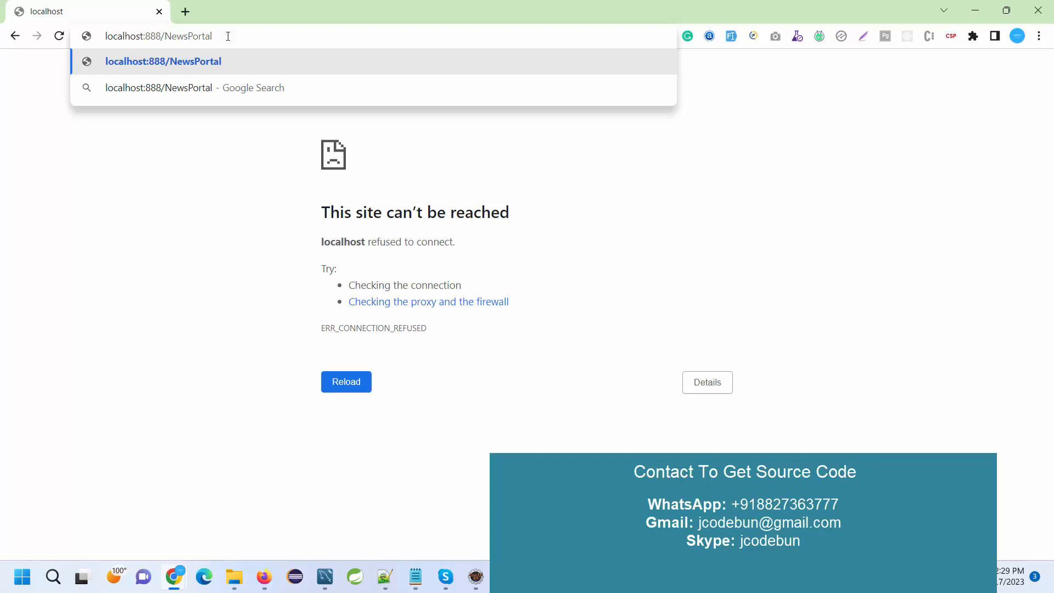
pyautogui.write('/')
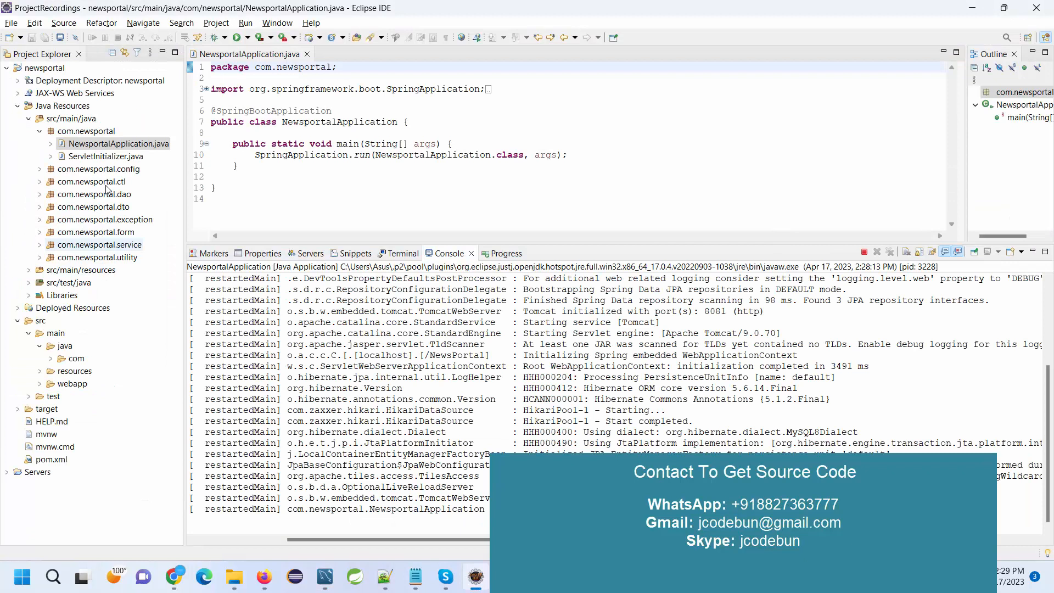
# Step: Open HomeCtl.java from com.newsportal.ctl to check its home mappings, and type 'home' into Chrome's address
pyautogui.click(93, 181)
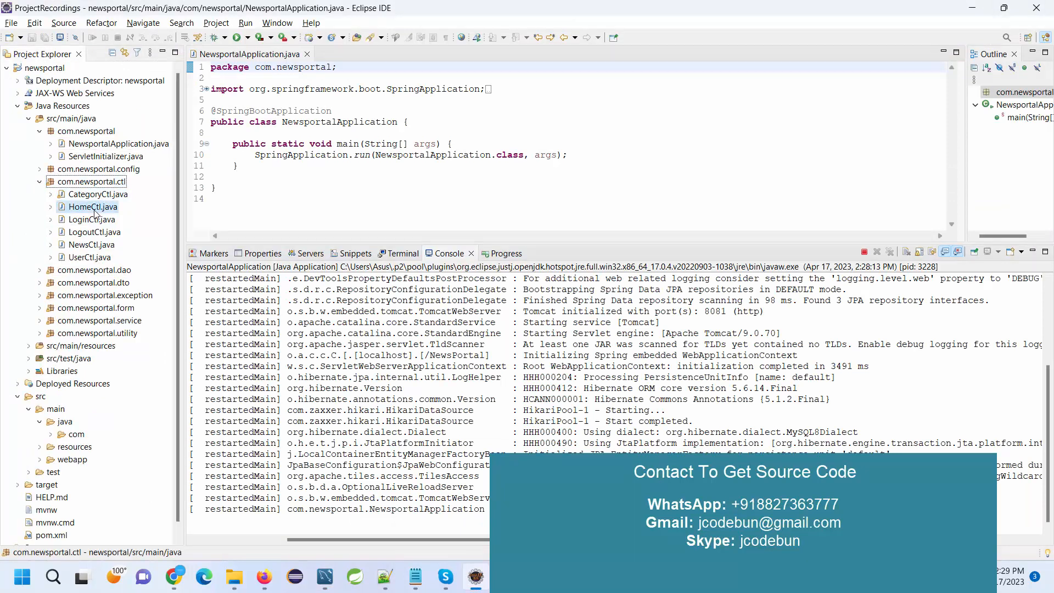
pyautogui.doubleClick(93, 206)
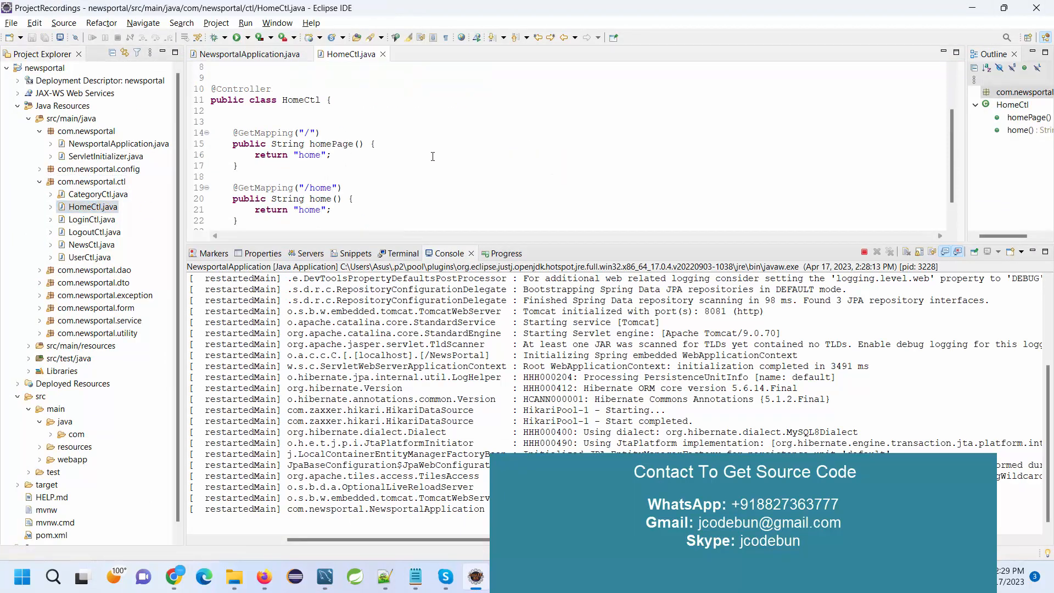
pyautogui.doubleClick(321, 159)
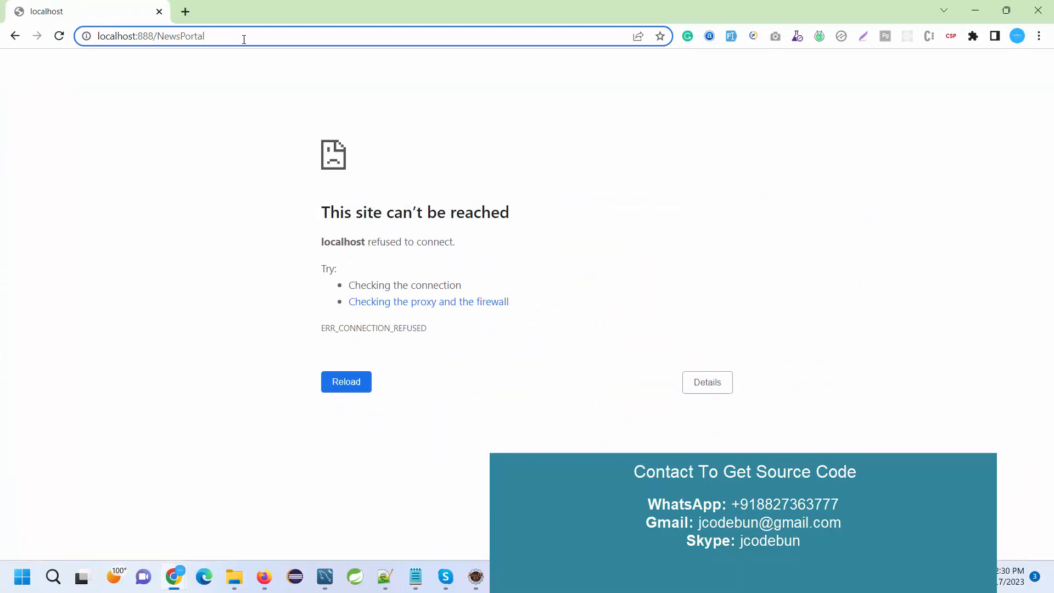
pyautogui.write('home')
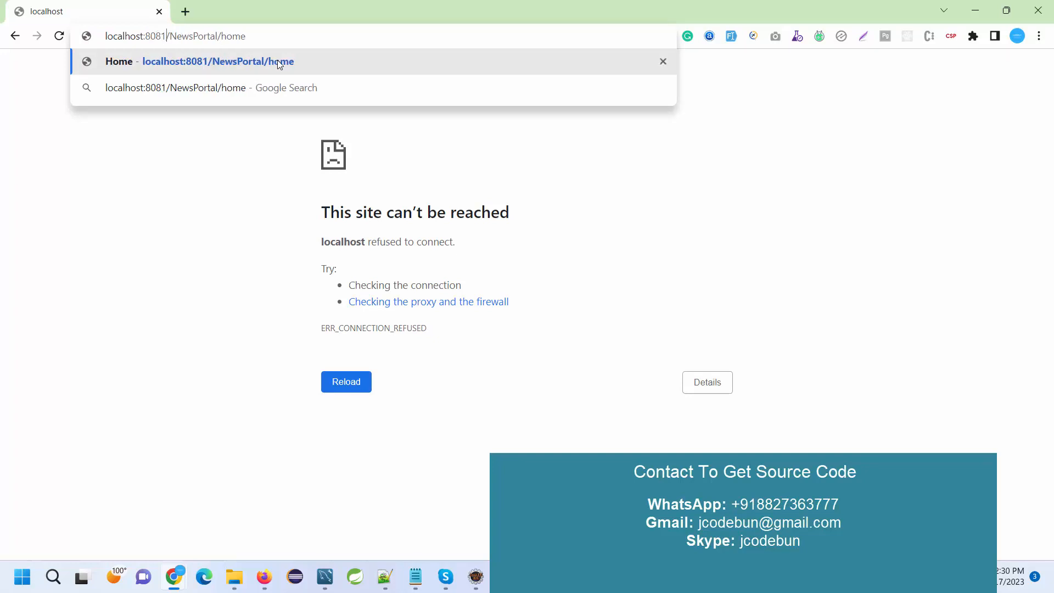
# Step: Load localhost:8081/NewsPortal/home and select the portal URL for copying
pyautogui.click(218, 61)
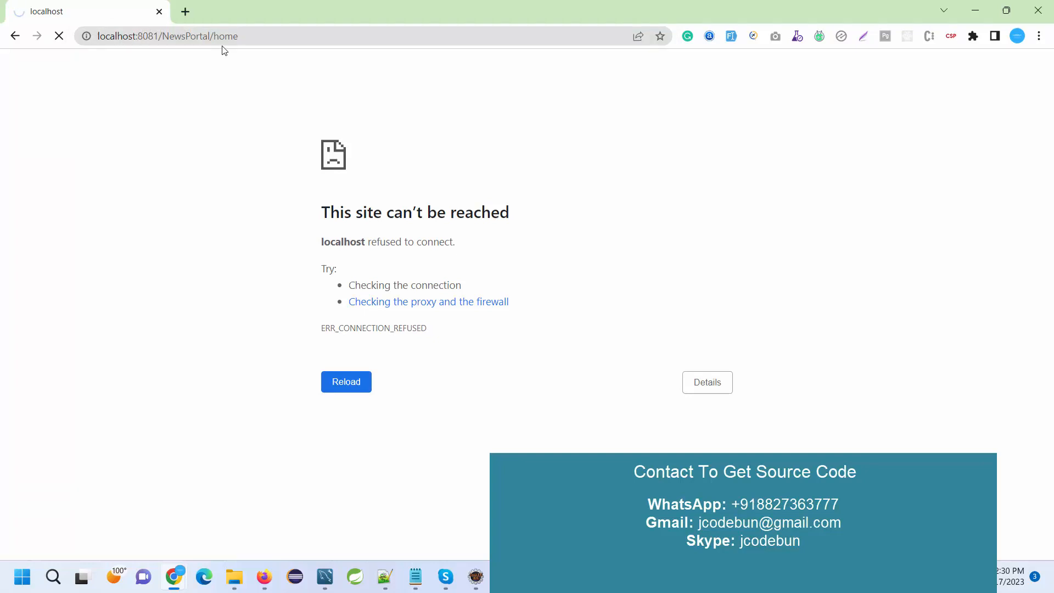
pyautogui.click(345, 381)
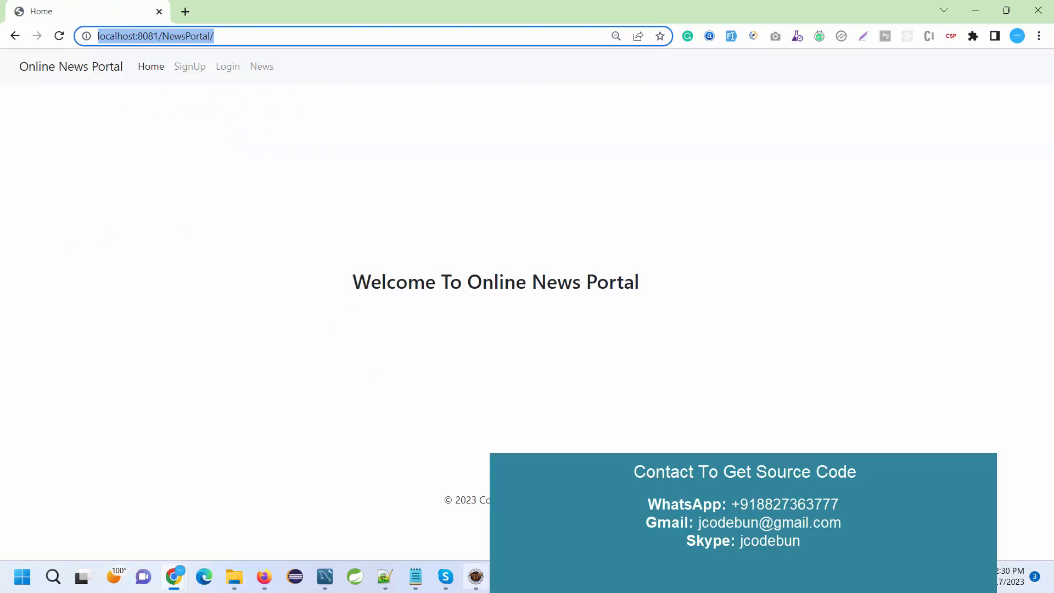
pyautogui.moveTo(458, 533)
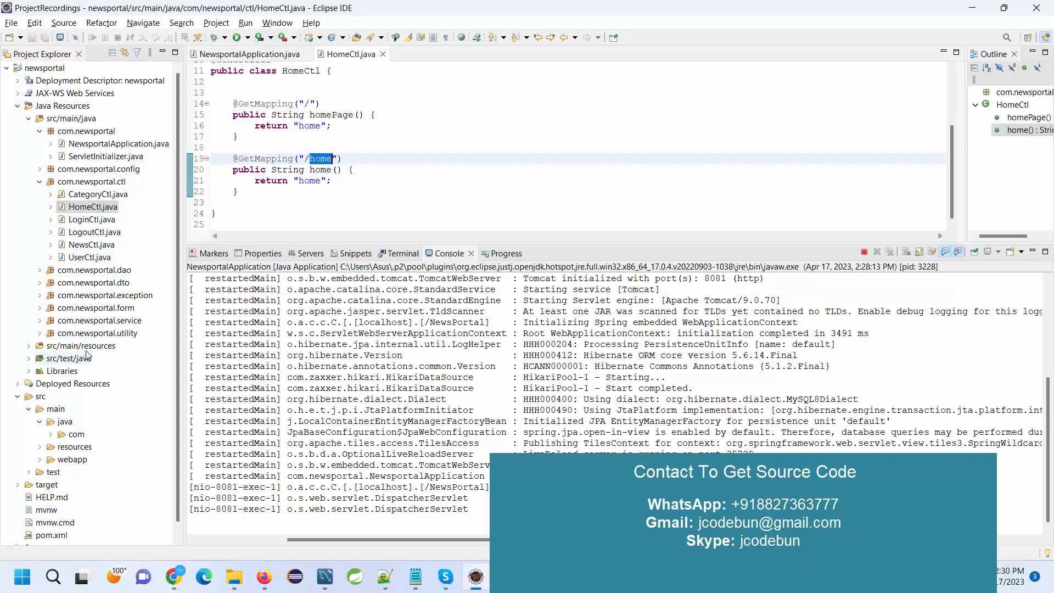
pyautogui.doubleClick(97, 383)
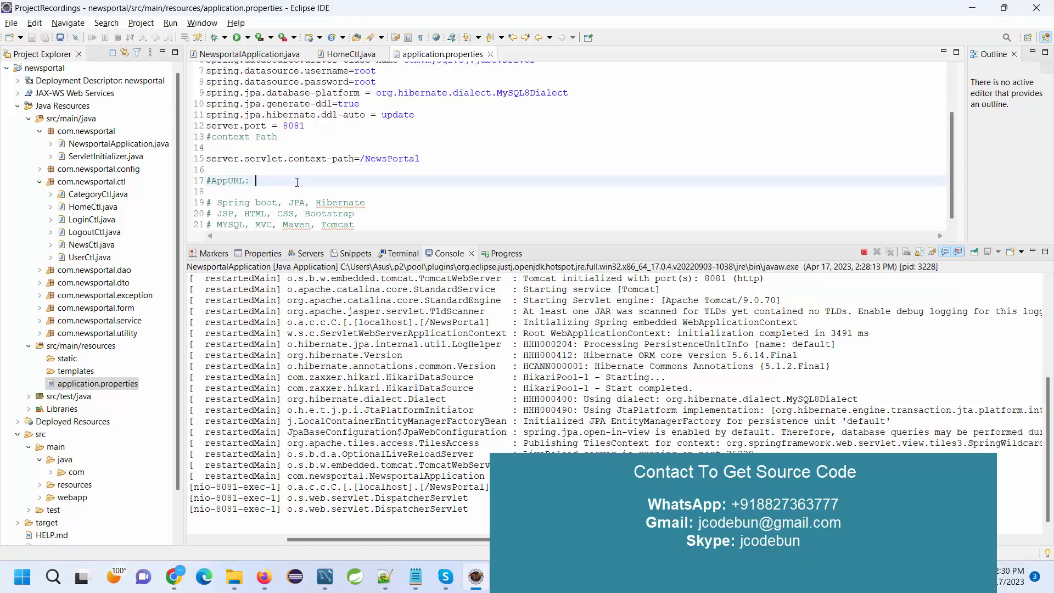
pyautogui.write('http://localhost:8081/NewsPortal/')
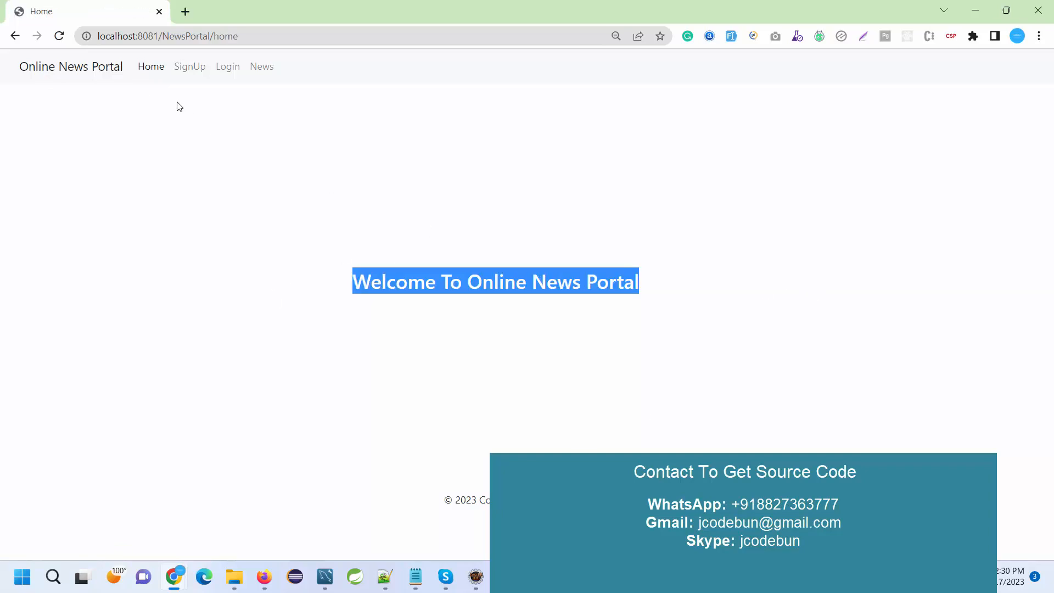
# Step: Submit the SignUp registration form for a new user and return to the portal
pyautogui.click(190, 66)
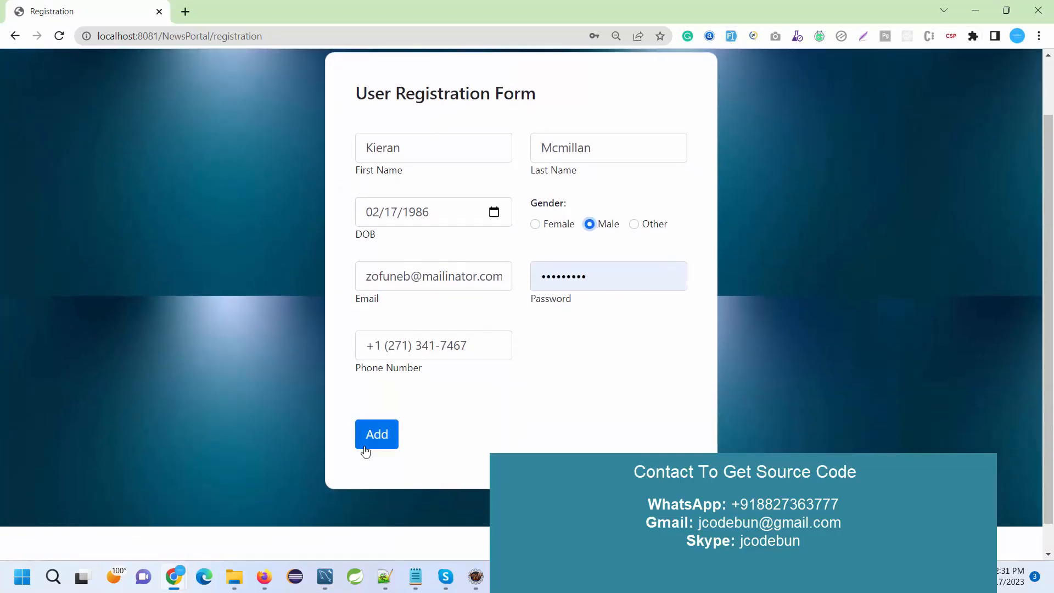
pyautogui.click(376, 434)
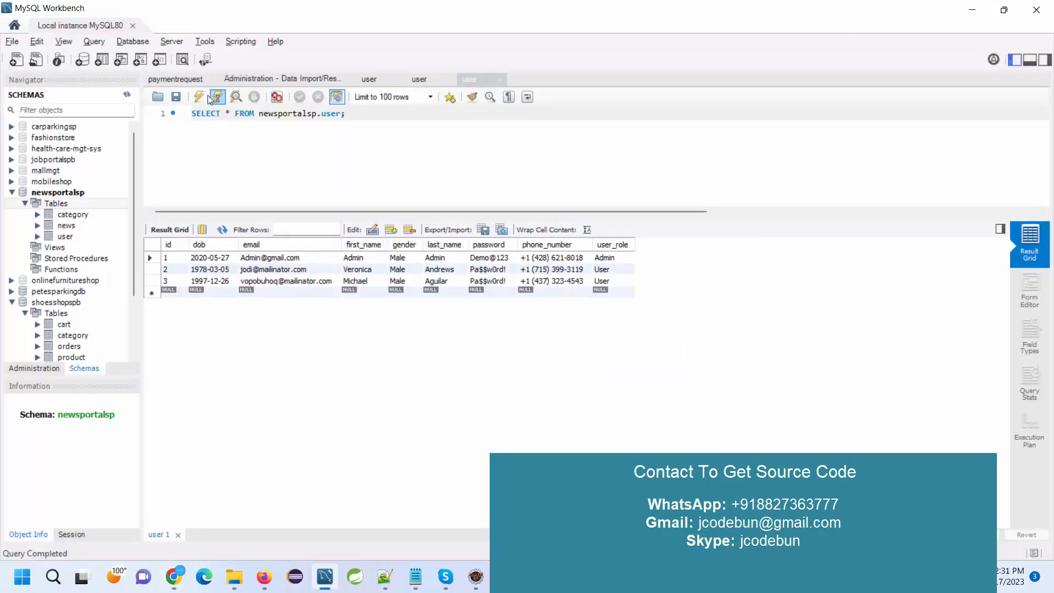
pyautogui.click(216, 97)
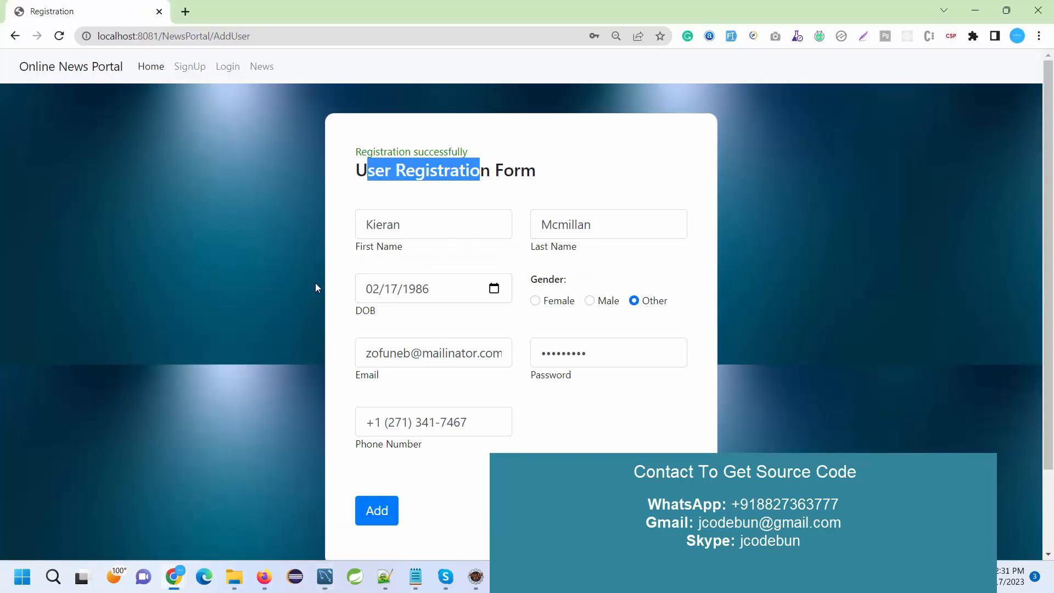
# Step: Browse the News list, view the Tsitsipas Australian Open story, then open Login
pyautogui.click(227, 66)
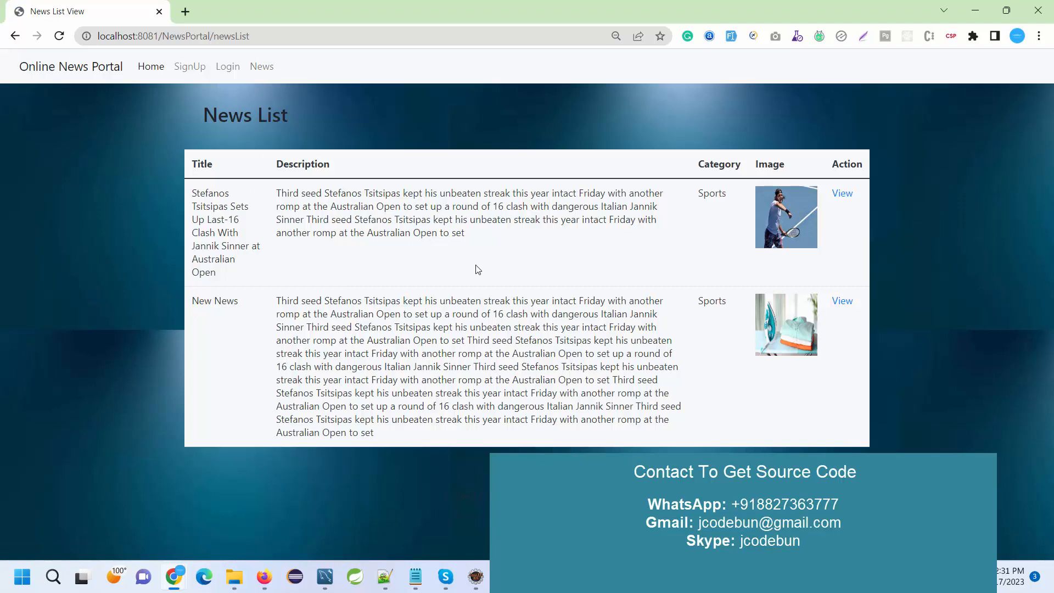
pyautogui.click(841, 193)
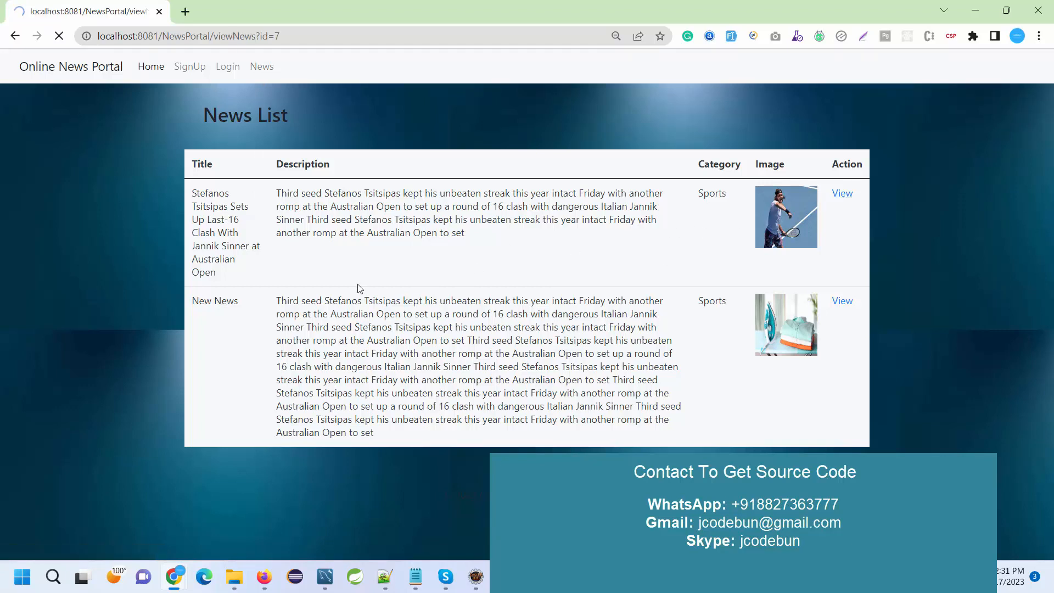
pyautogui.click(841, 193)
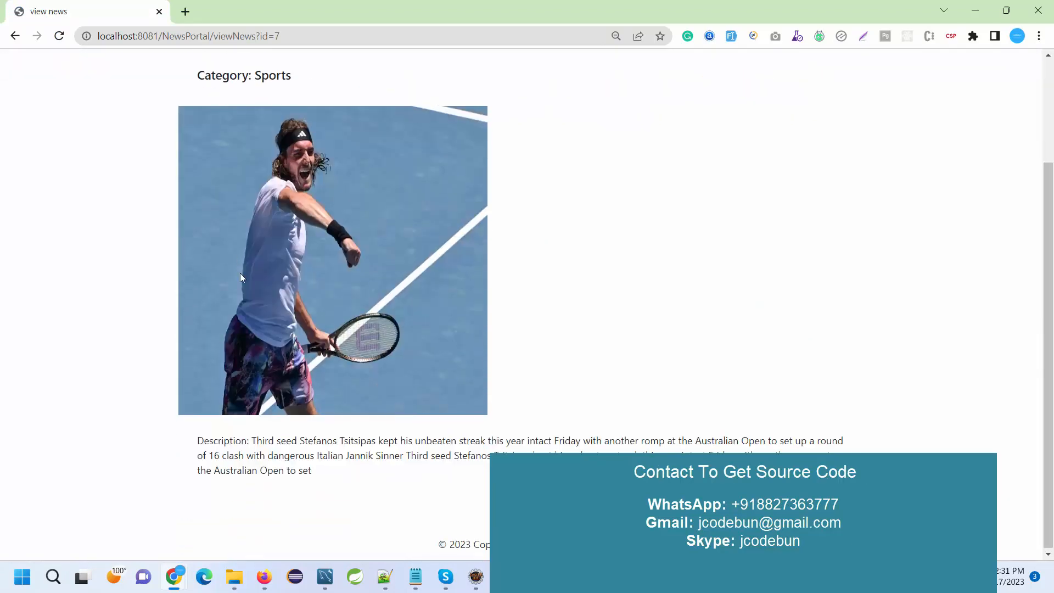
pyautogui.click(15, 35)
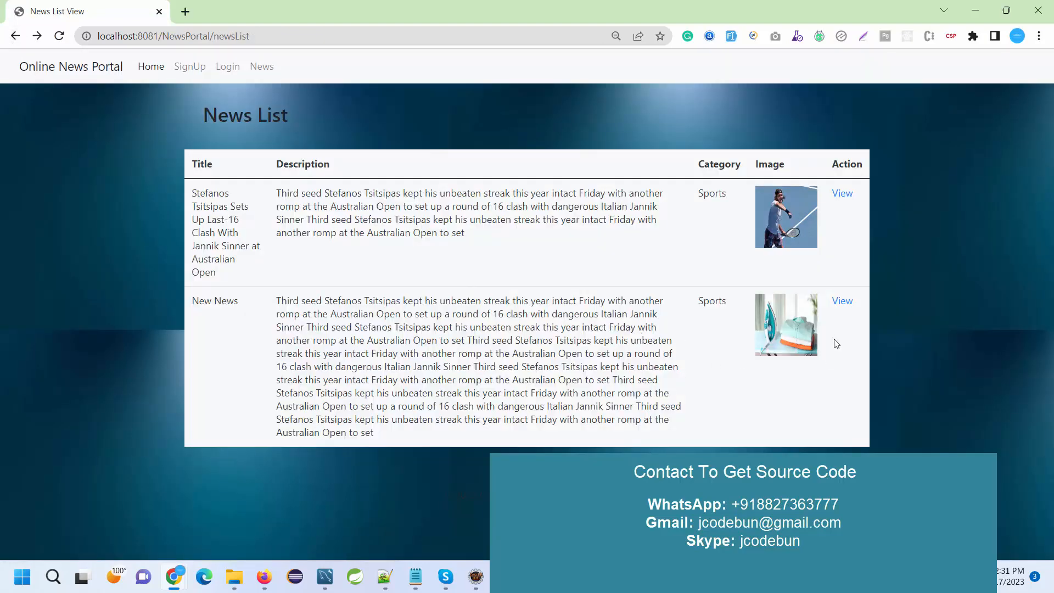
pyautogui.click(841, 300)
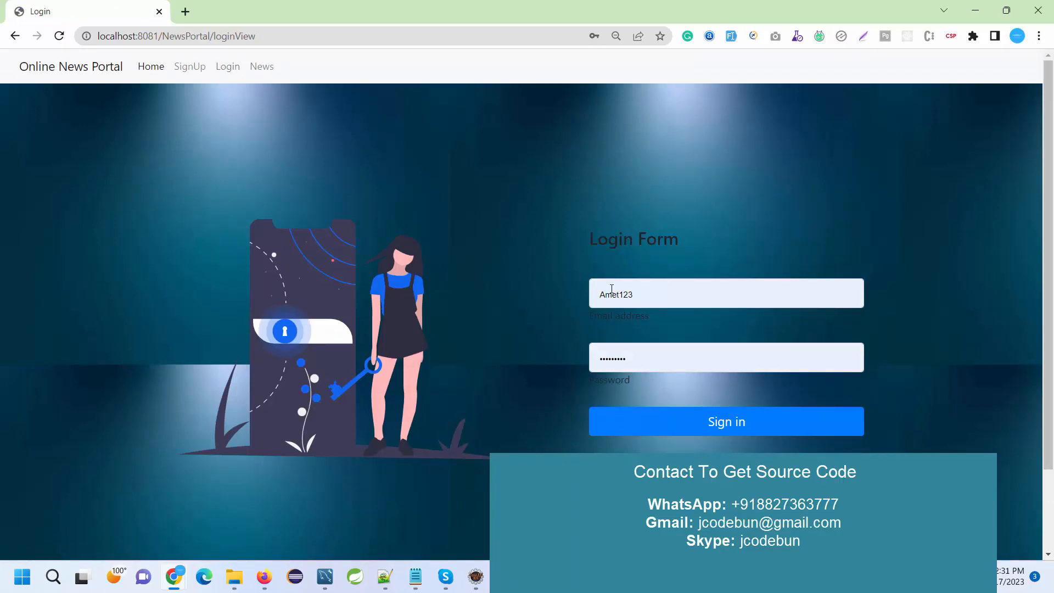
# Step: Enter the admin email and password, sign in, and dismiss Chrome's password popup
pyautogui.click(325, 577)
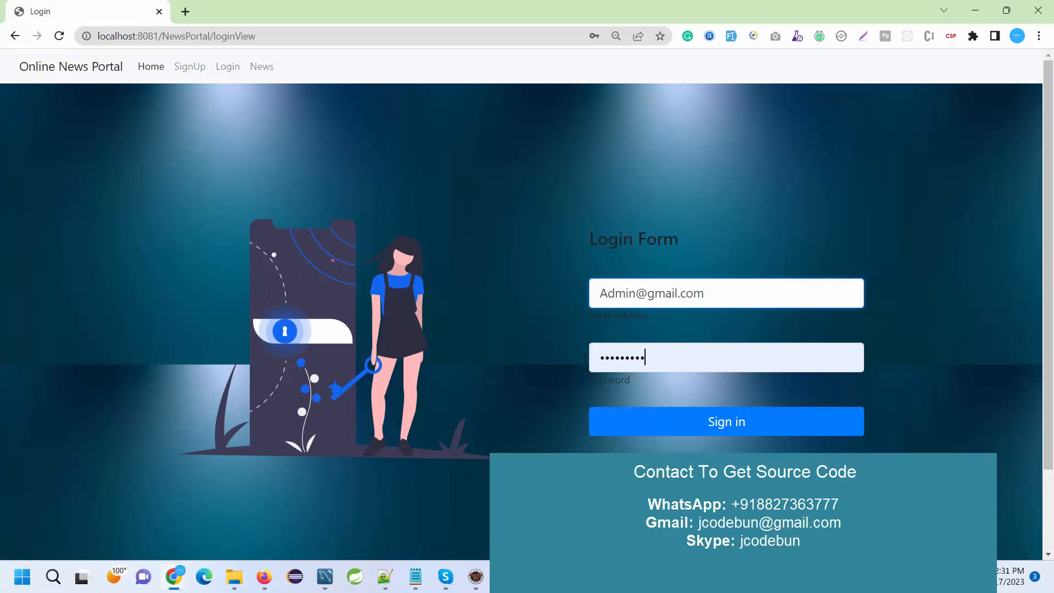
pyautogui.click(724, 421)
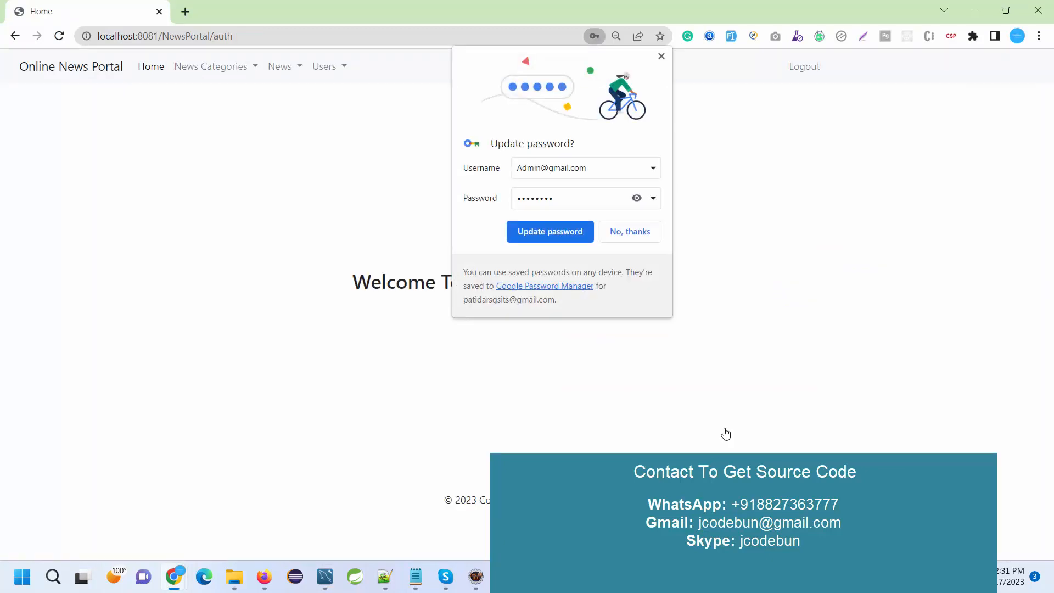
pyautogui.click(629, 231)
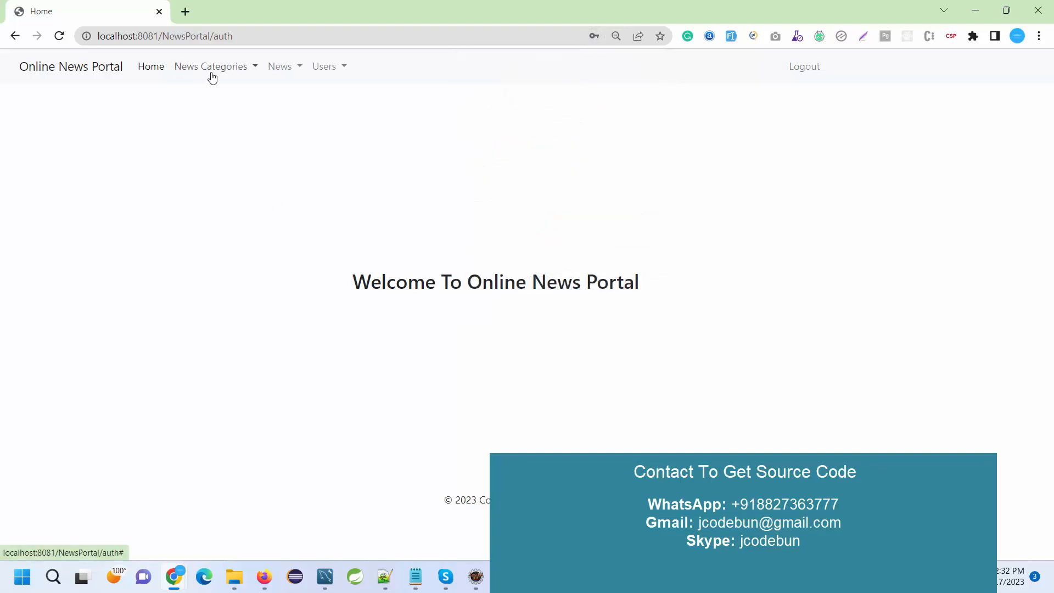
# Step: Add a new news category named XYZ
pyautogui.click(211, 66)
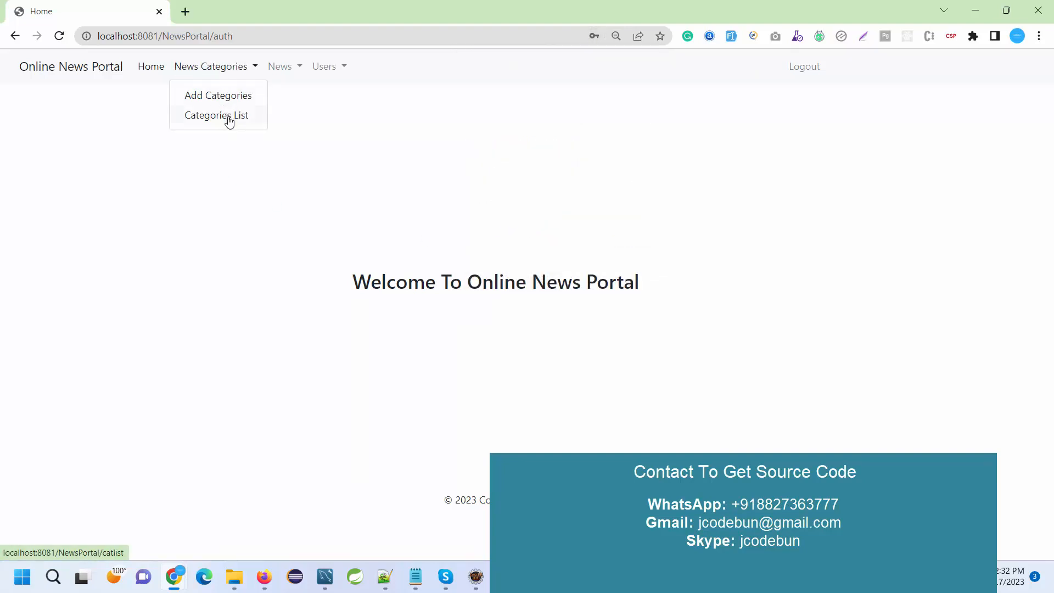
pyautogui.click(216, 115)
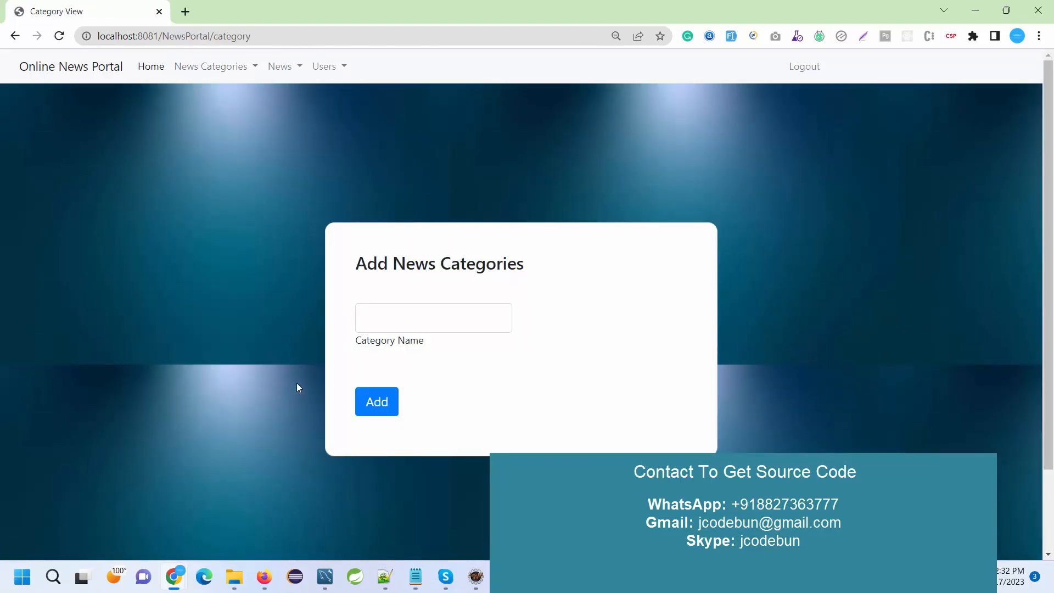
pyautogui.click(434, 318)
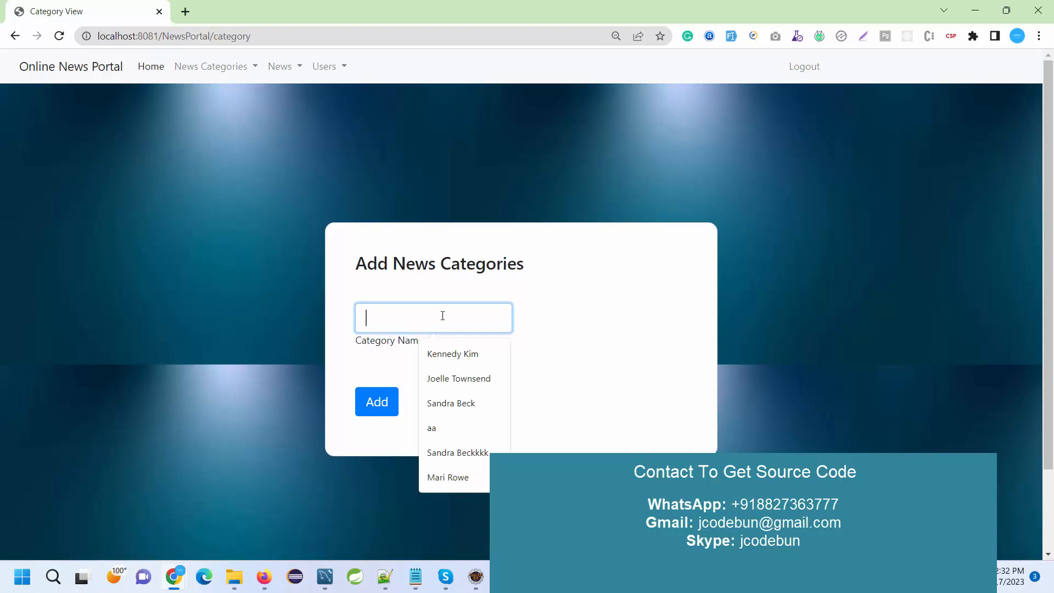
pyautogui.write('XYZ')
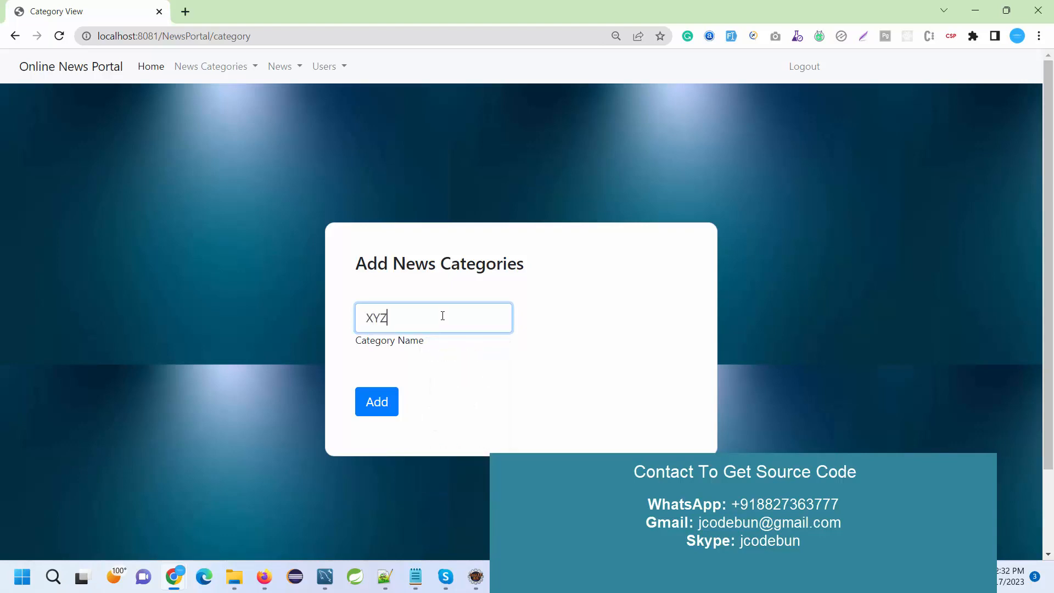
pyautogui.click(376, 402)
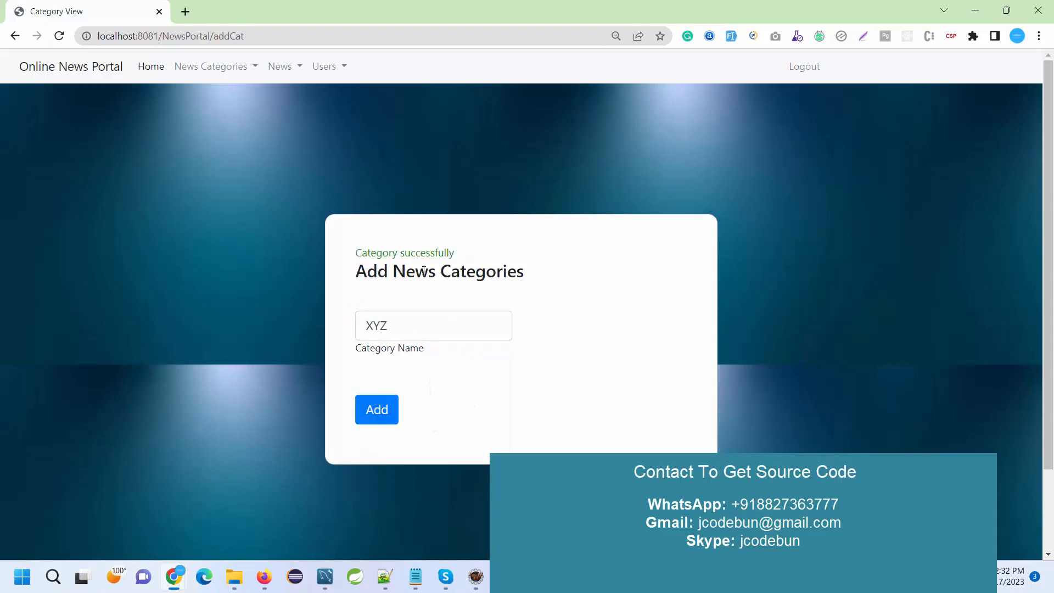
# Step: Rename the XYZ category to XYZz from the Categories List
pyautogui.click(210, 66)
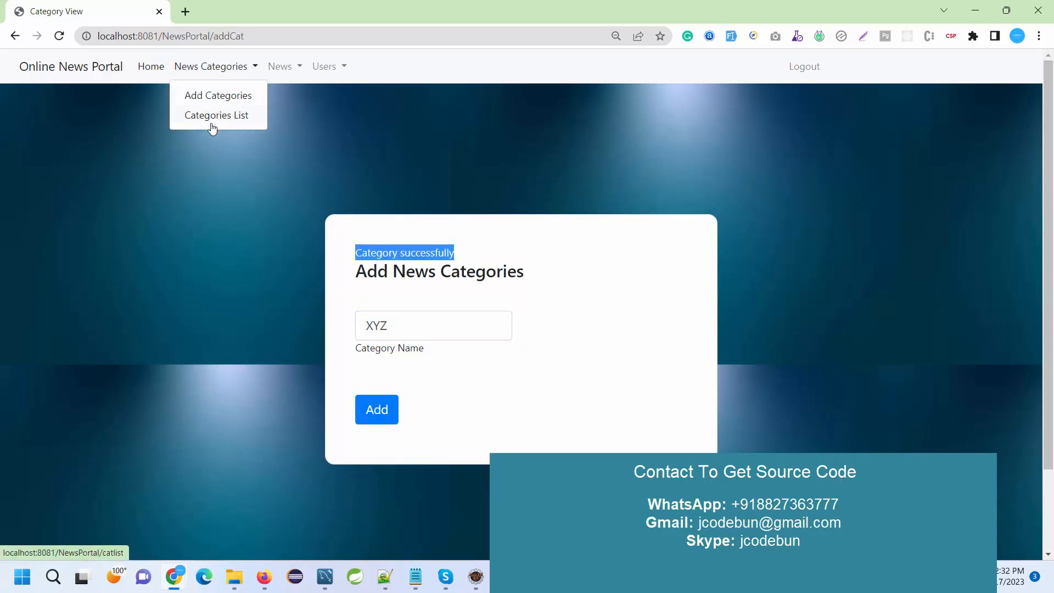
pyautogui.click(216, 114)
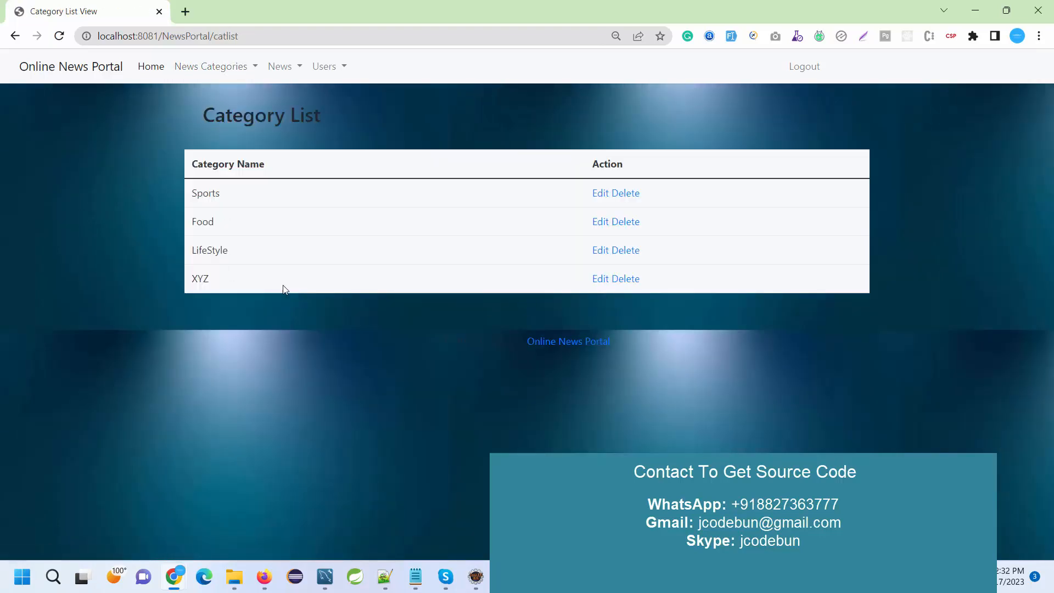
pyautogui.doubleClick(201, 278)
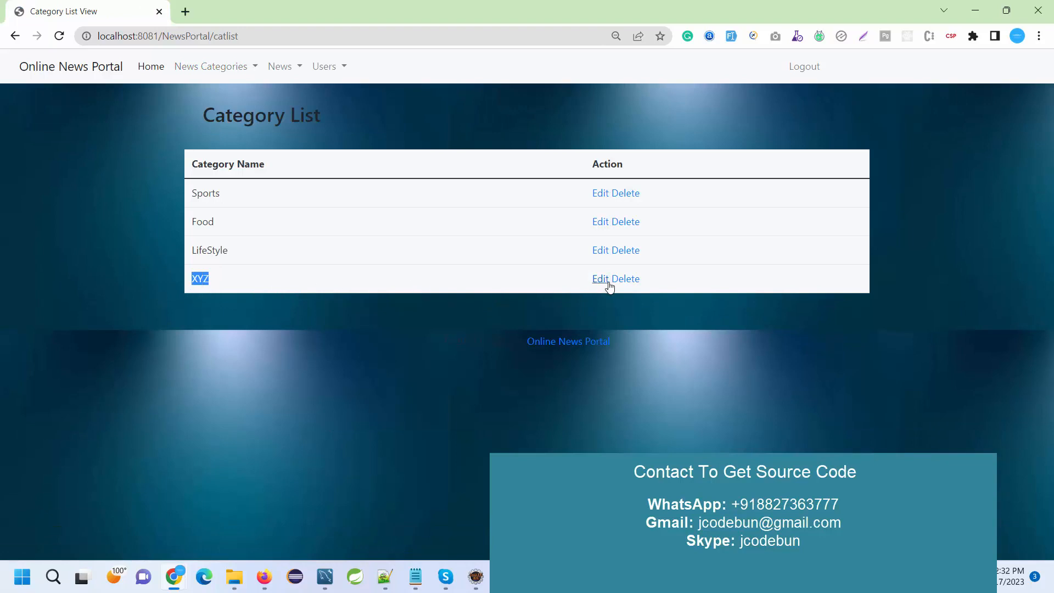
pyautogui.click(599, 279)
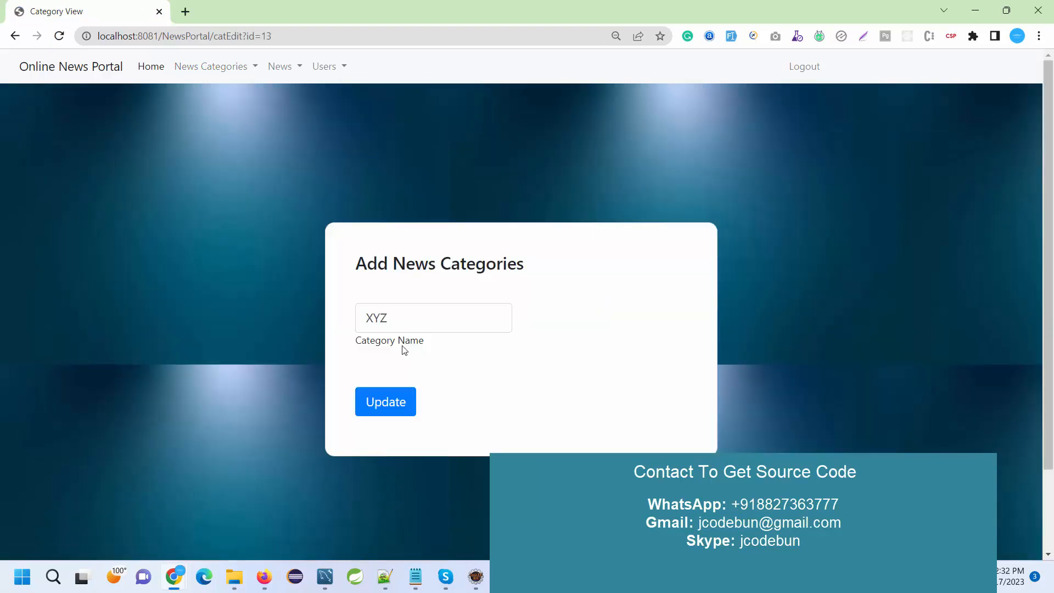
pyautogui.click(386, 401)
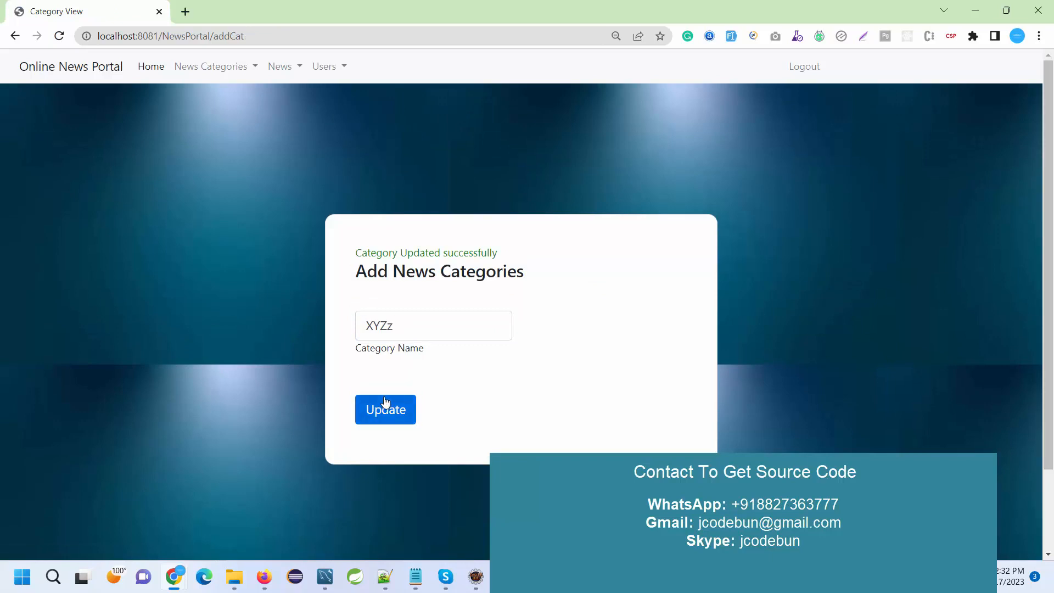
pyautogui.click(385, 409)
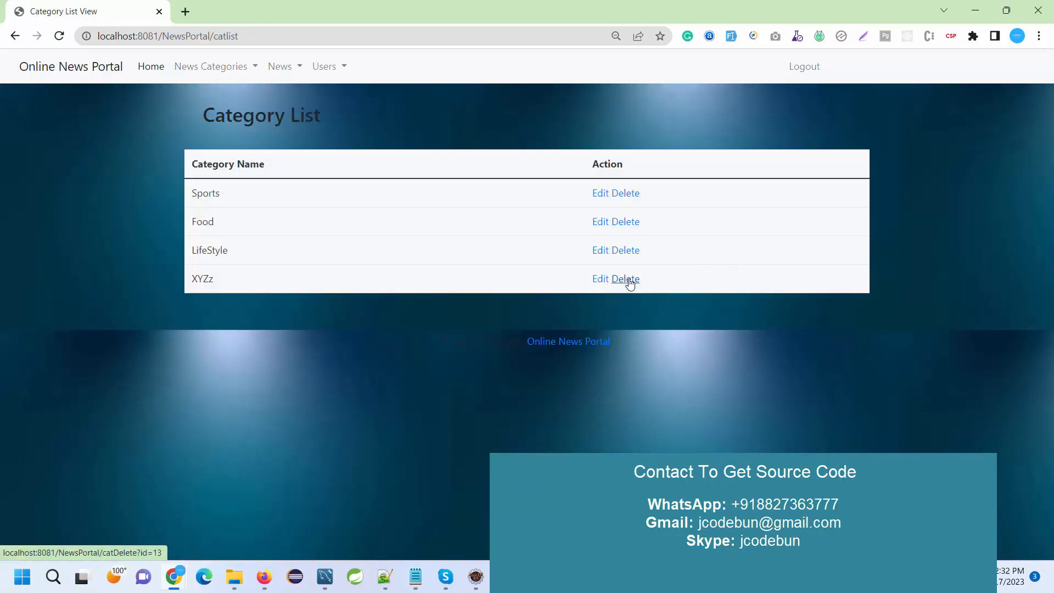
# Step: Act on the XYZz entry and reopen the Categories List showing Sports, Food, LifeStyle, XYZz
pyautogui.doubleClick(202, 279)
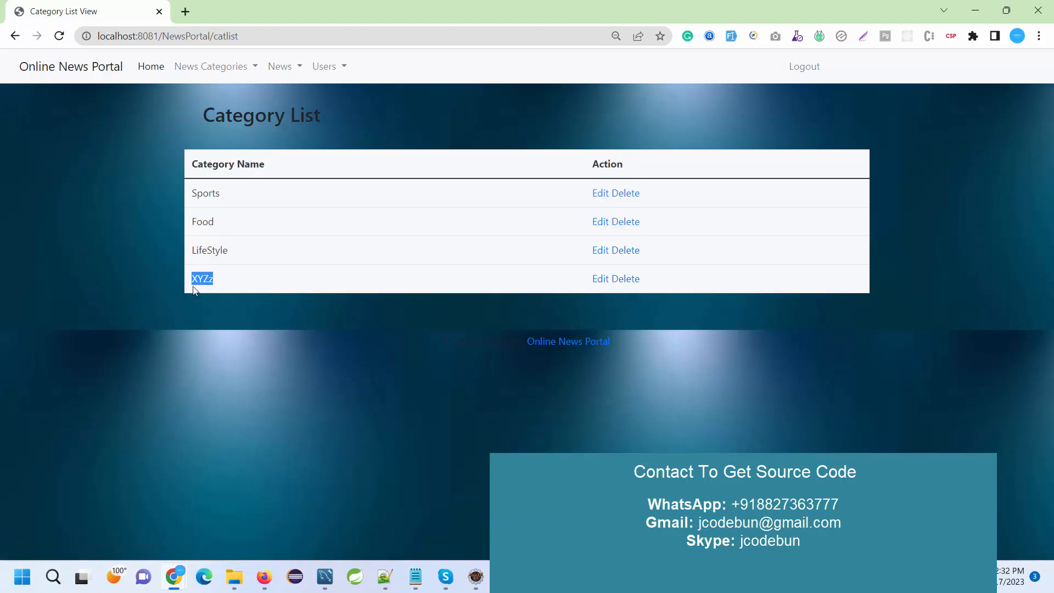
pyautogui.click(626, 278)
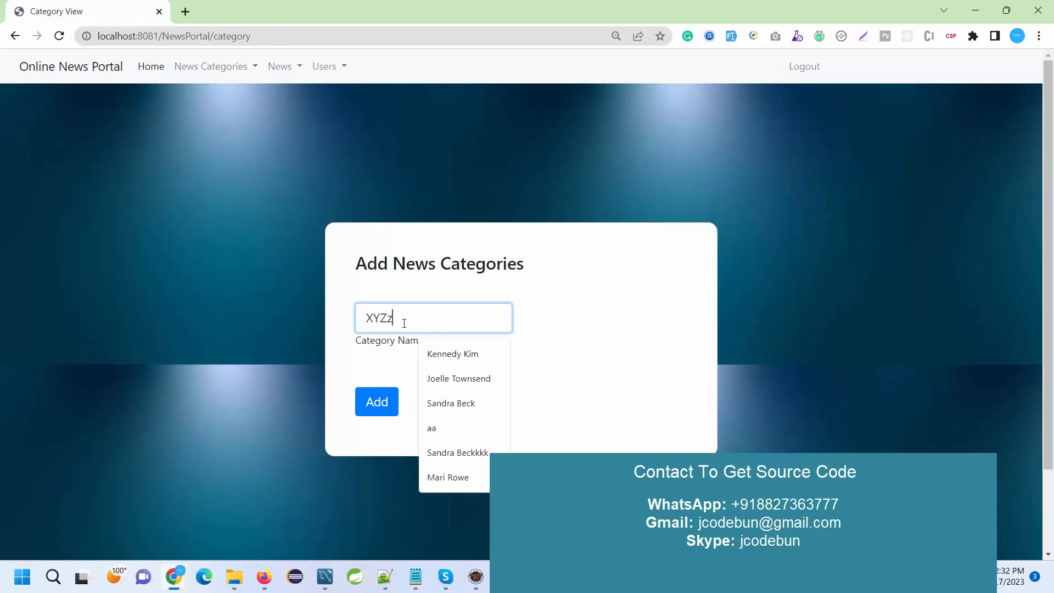
pyautogui.click(376, 402)
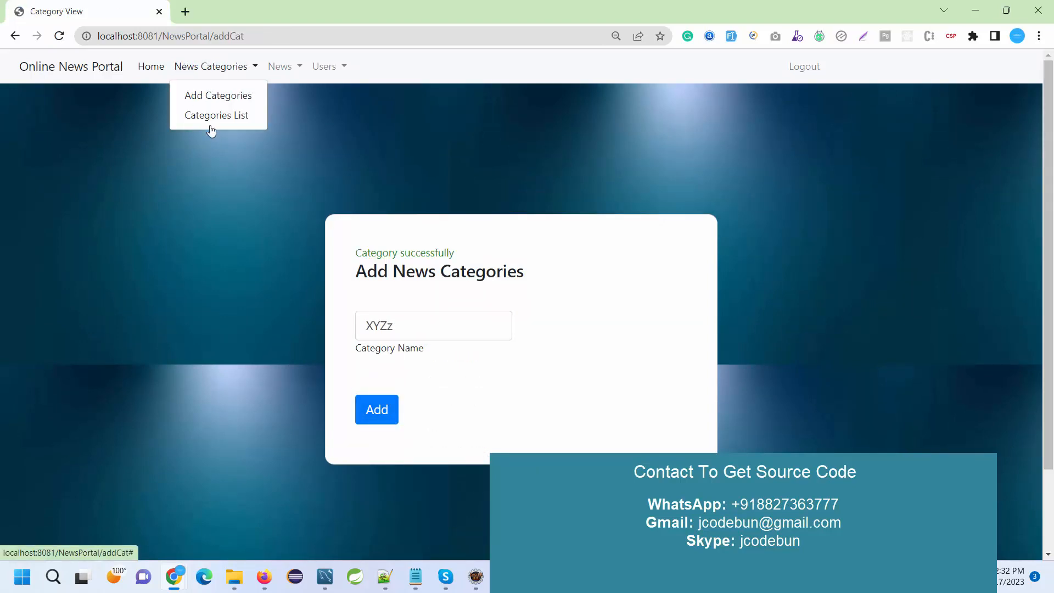
pyautogui.click(216, 115)
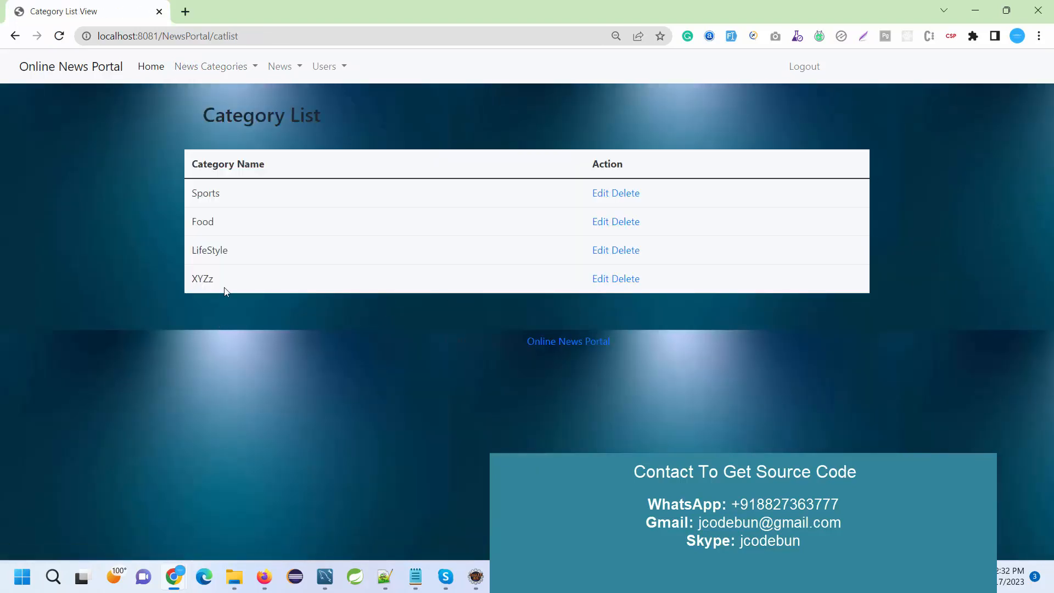
pyautogui.moveTo(279, 66)
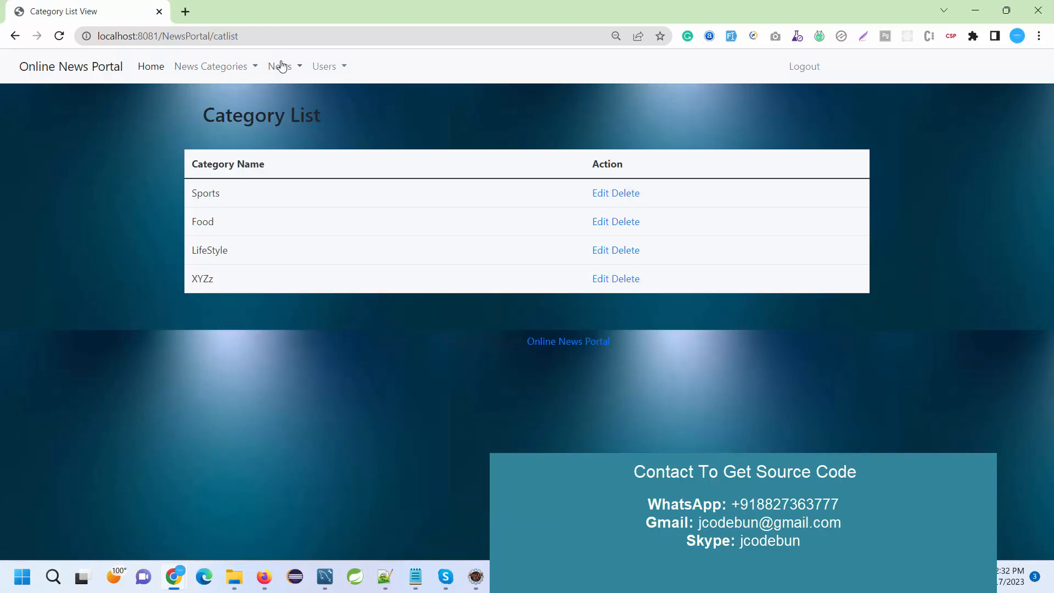
# Step: Start a news item in category XYZz with title 'fgd gsdgs' and description text
pyautogui.click(280, 66)
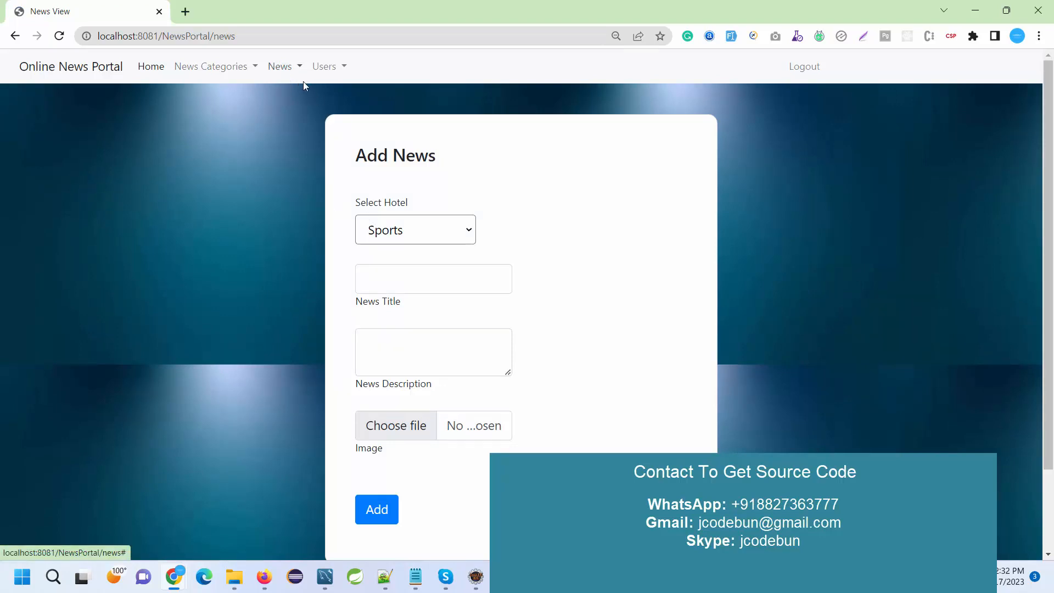
pyautogui.moveTo(352, 201)
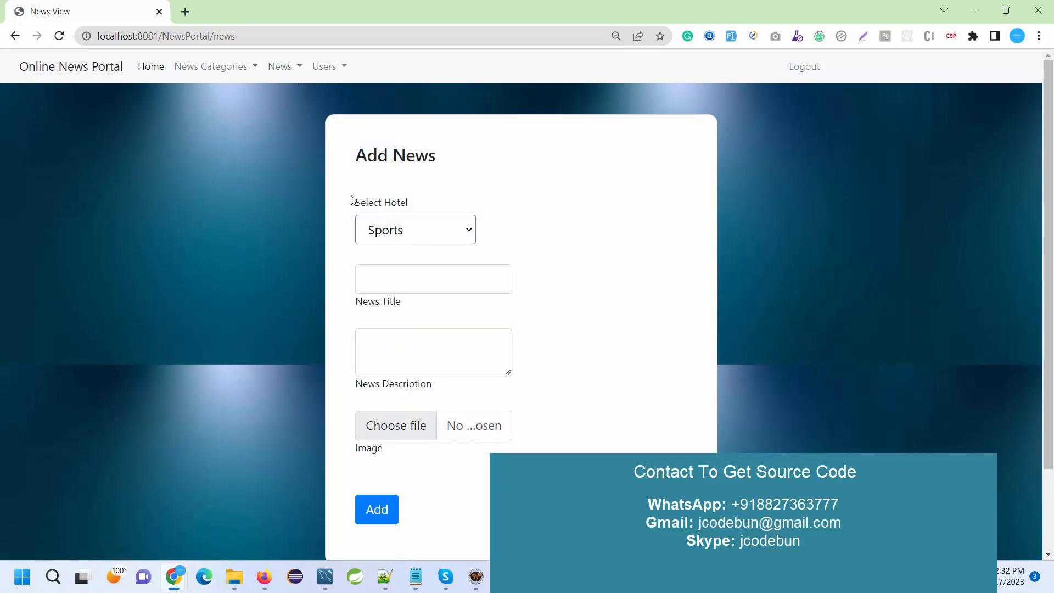
pyautogui.click(415, 230)
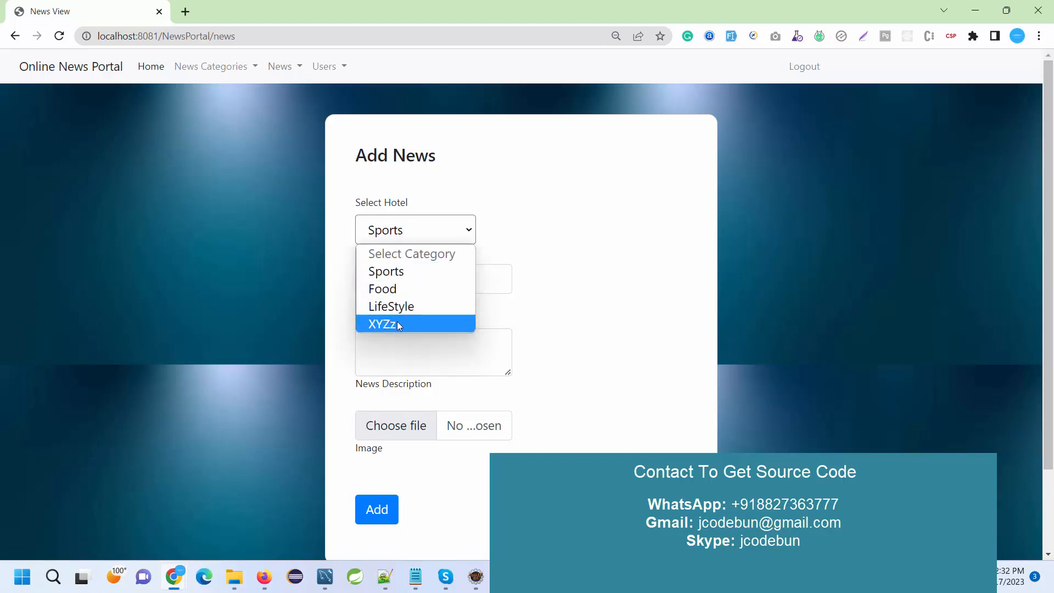
pyautogui.click(383, 324)
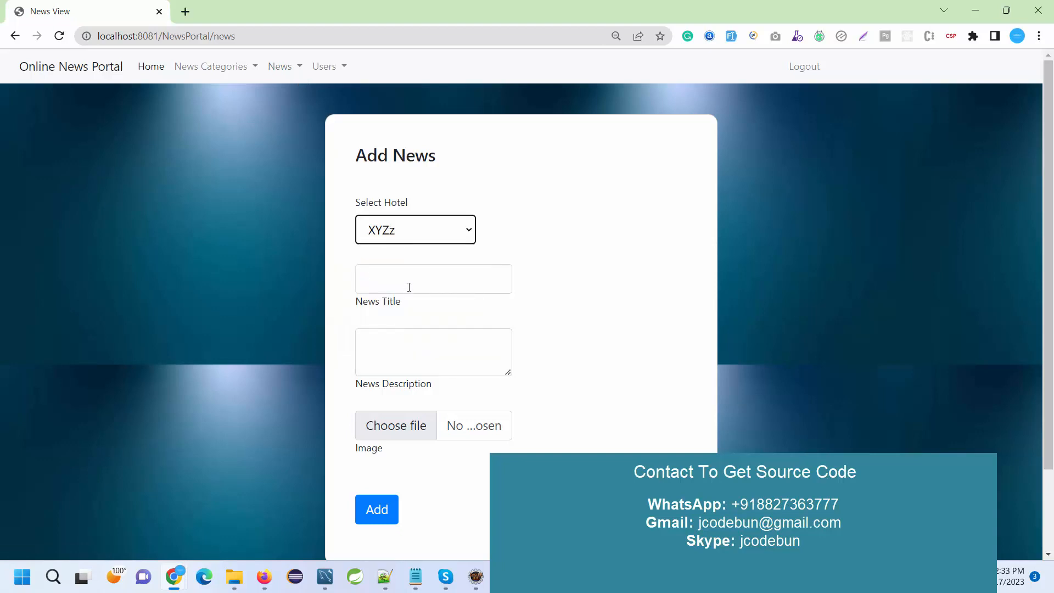
pyautogui.write('fgd gsdgs')
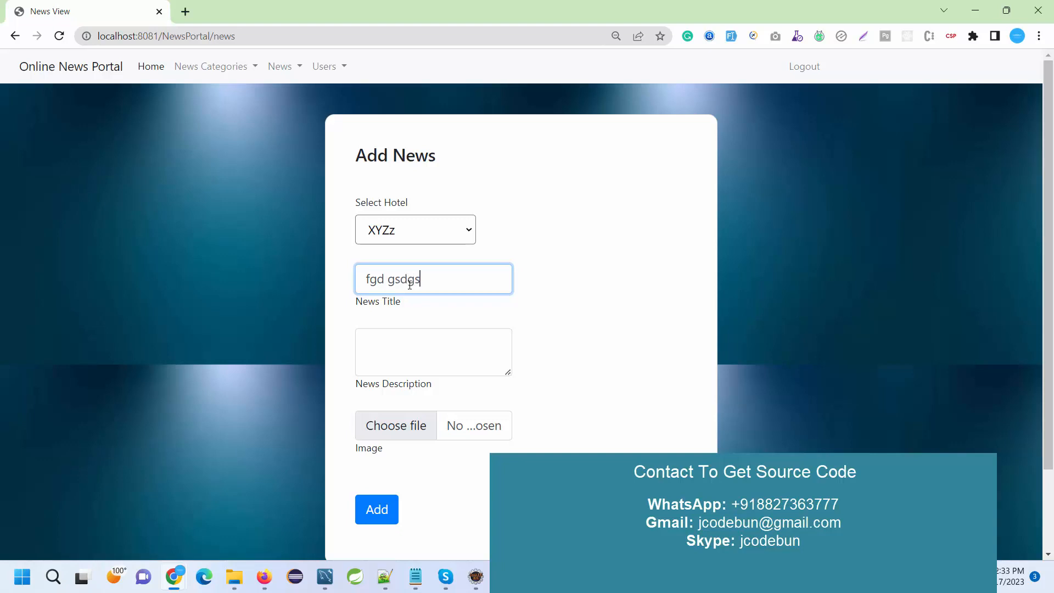
pyautogui.write('dsfs')
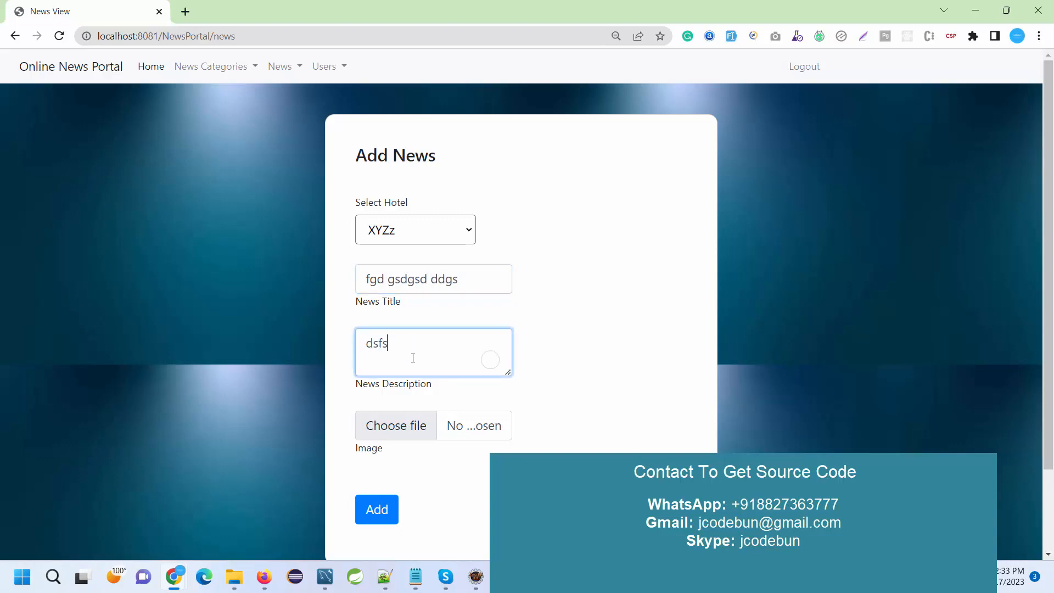
pyautogui.write('sdsd')
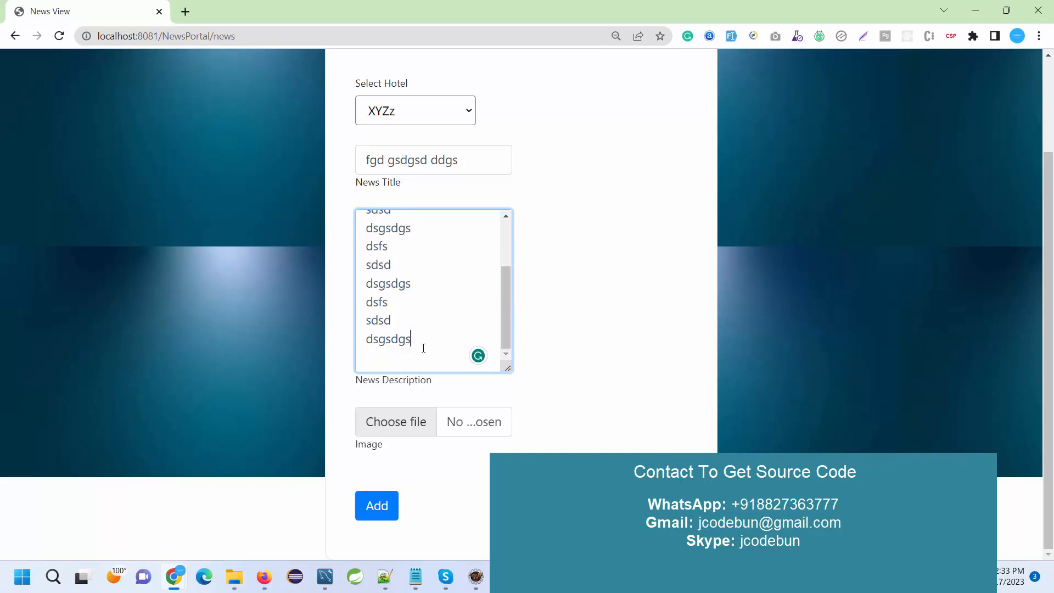
# Step: Attach the download (2) shoe image and submit the news item
pyautogui.scroll(-3)
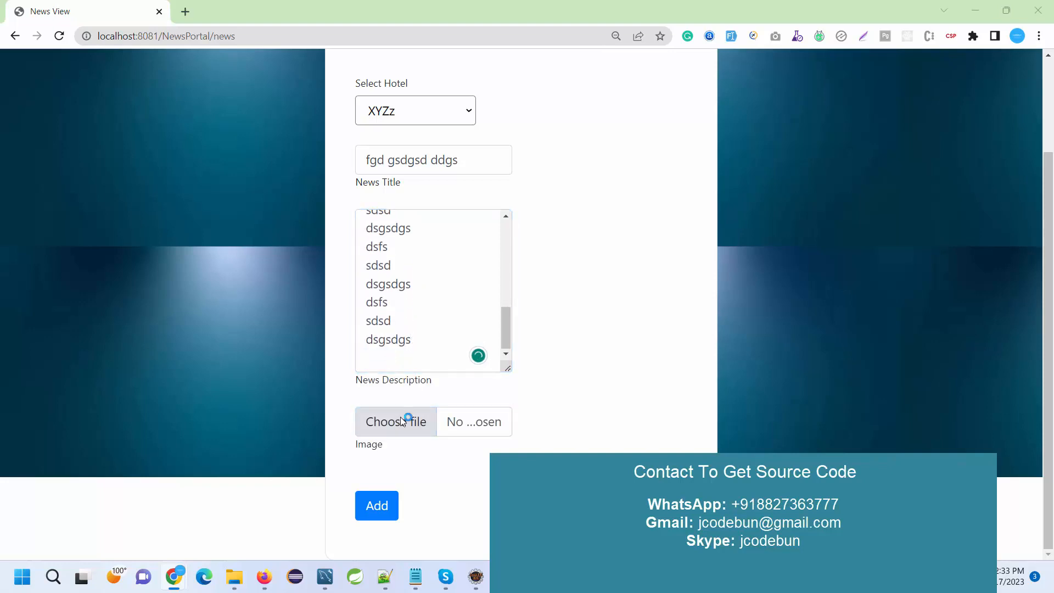
pyautogui.click(395, 421)
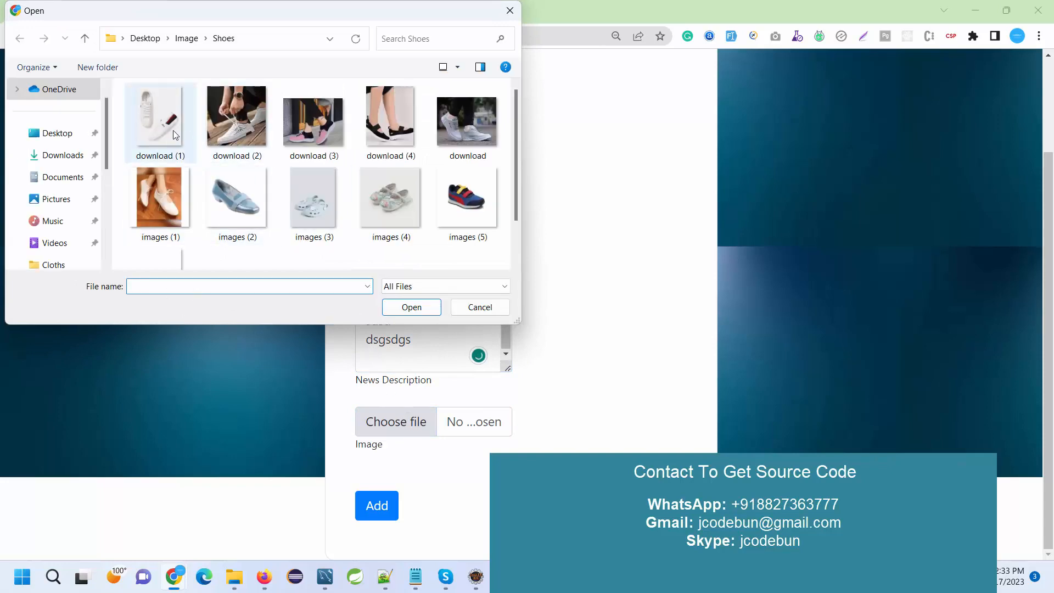
pyautogui.click(236, 115)
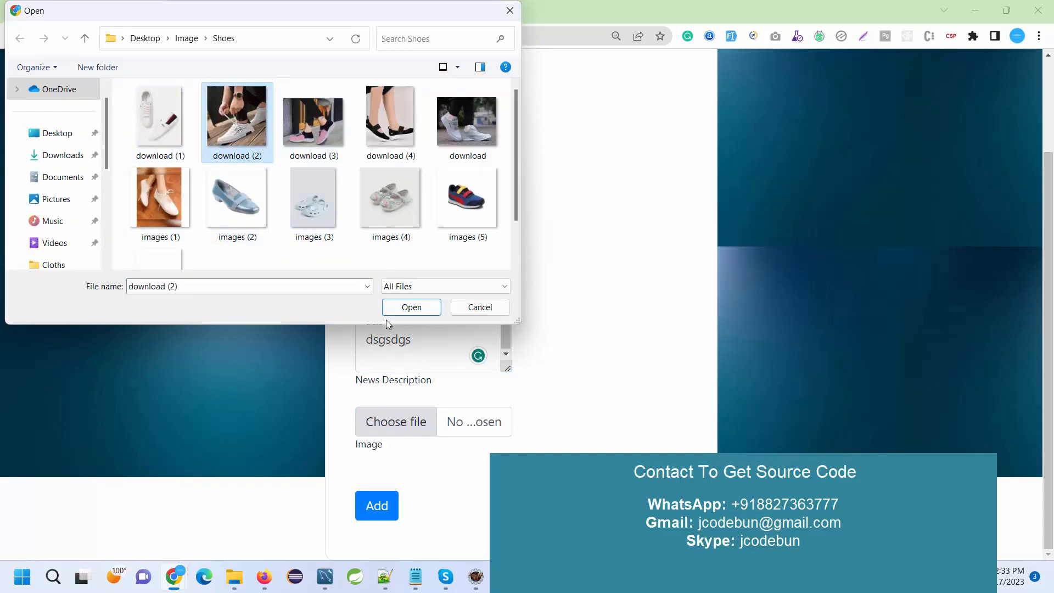
pyautogui.click(411, 307)
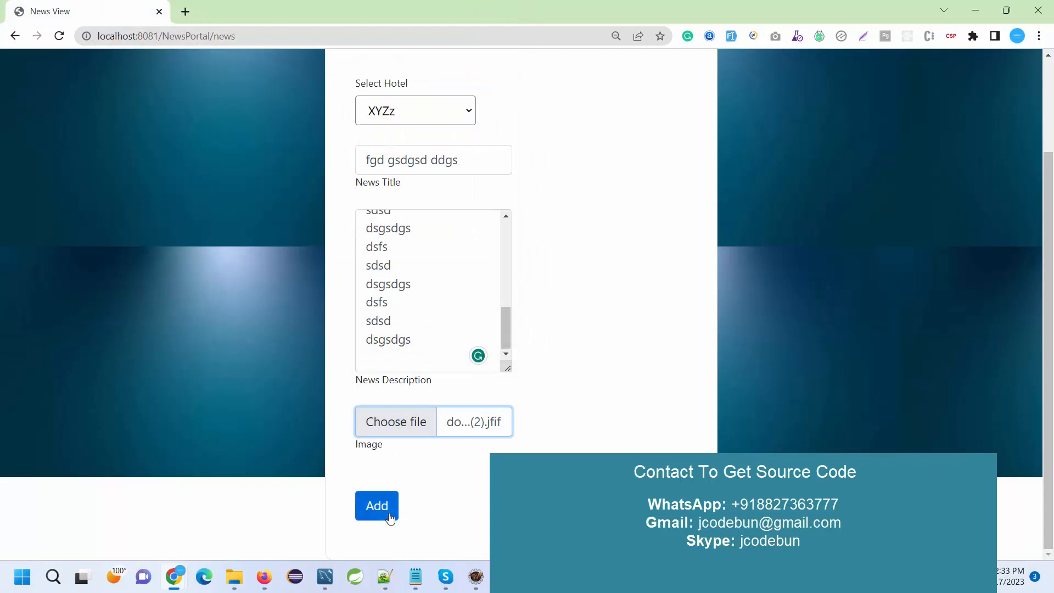
pyautogui.click(376, 505)
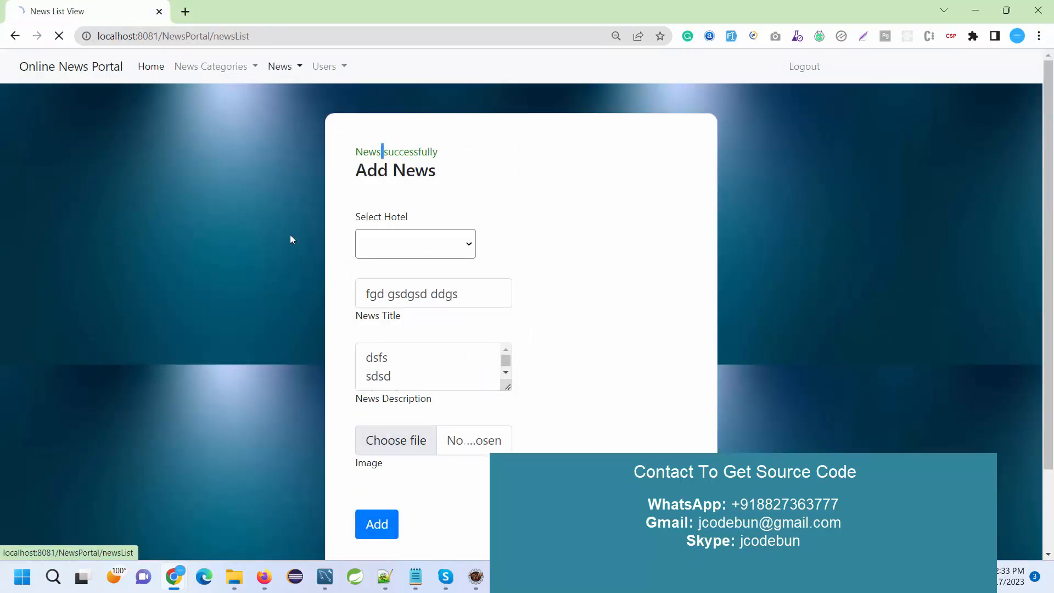
# Step: Highlight the new XYZz item in News List, browse Add User and User List, then log out
pyautogui.click(376, 524)
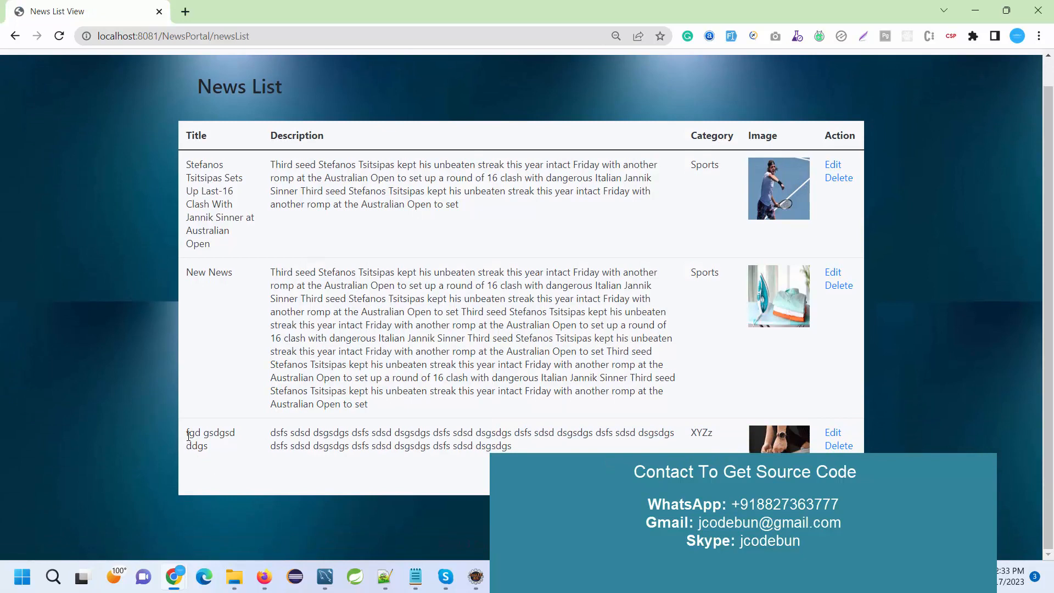
pyautogui.moveTo(187, 431); pyautogui.dragTo(511, 445)
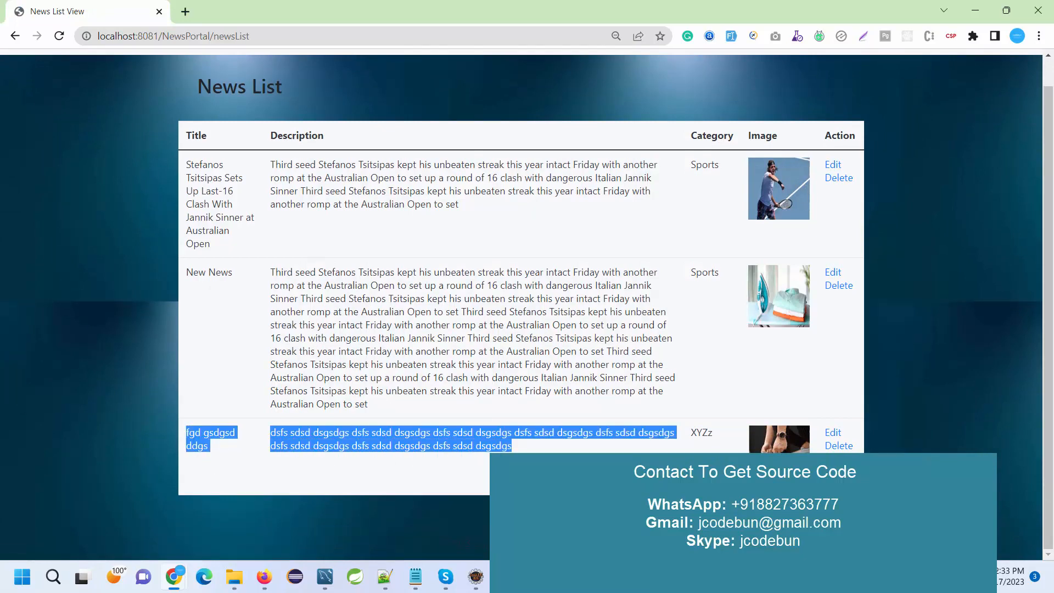
pyautogui.click(325, 66)
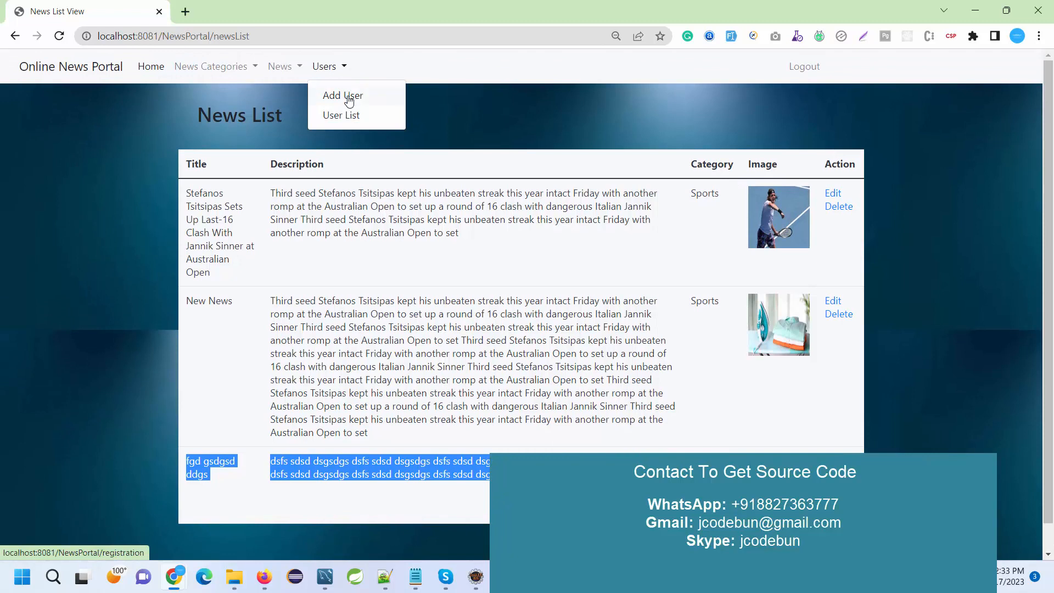
pyautogui.click(343, 95)
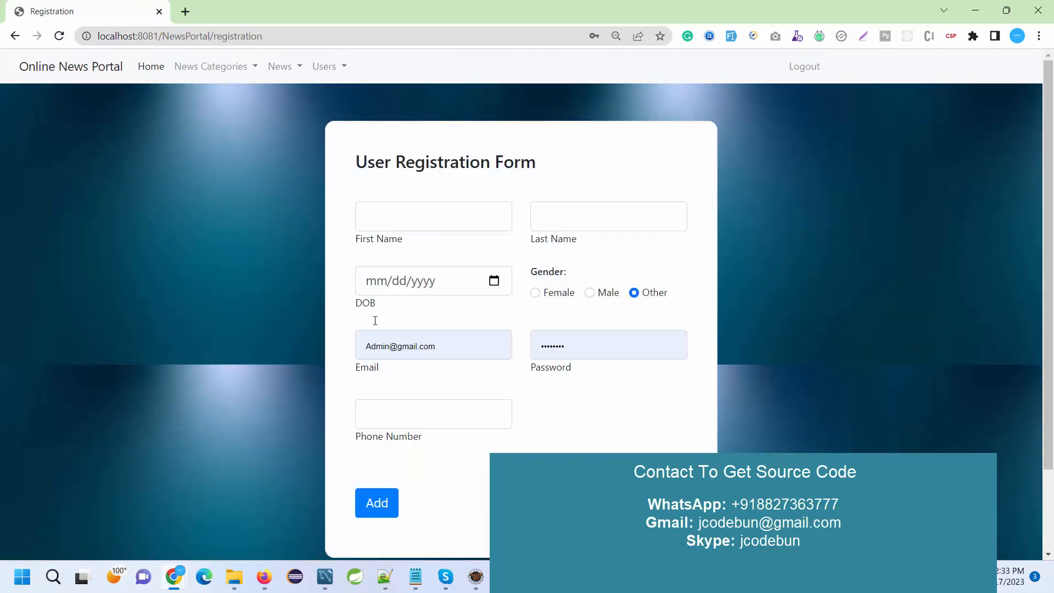
pyautogui.click(376, 502)
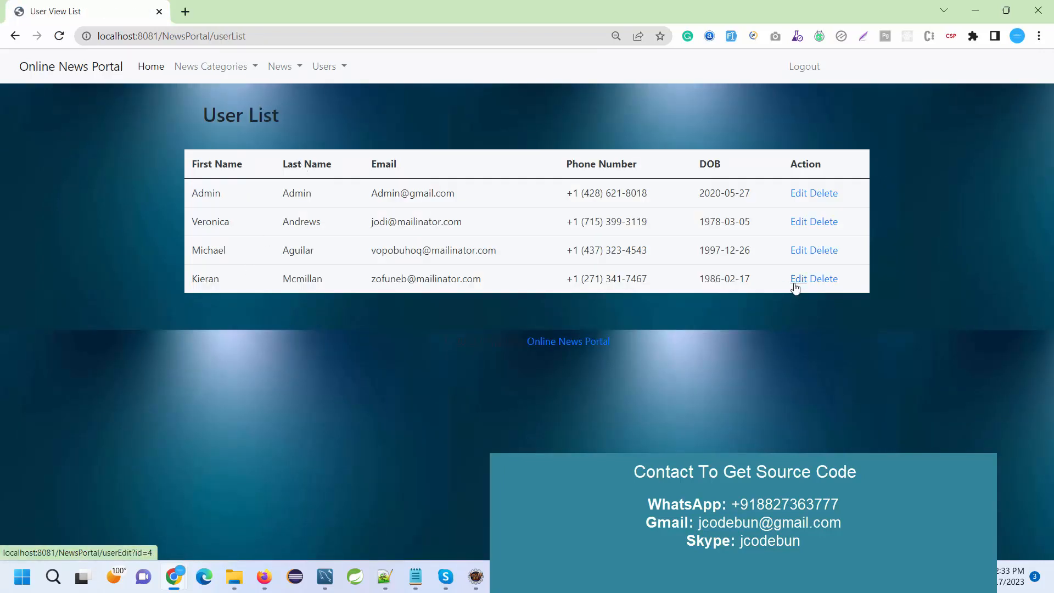
pyautogui.moveTo(213, 157)
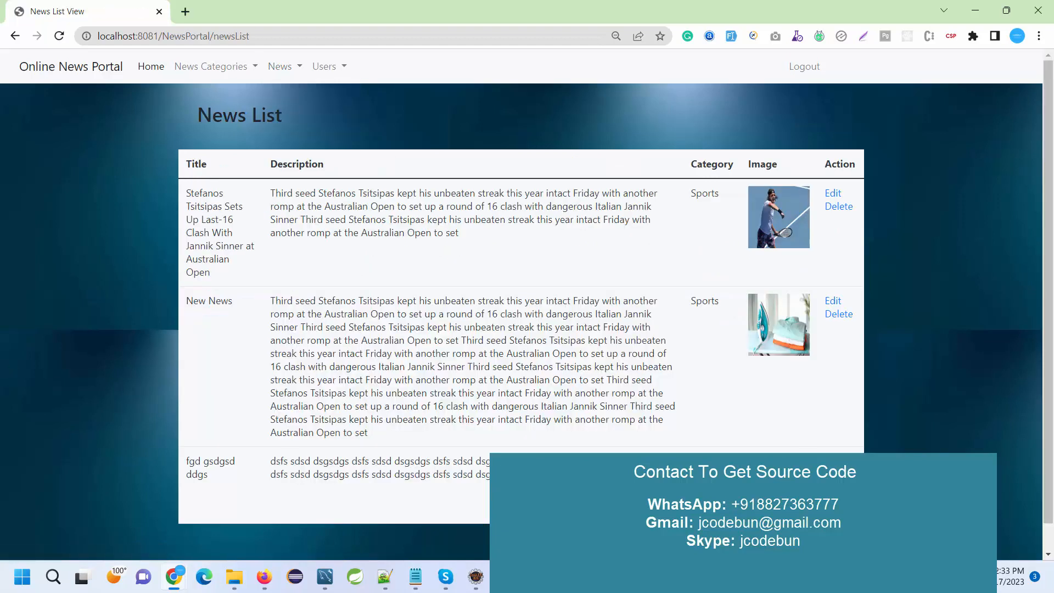
pyautogui.moveTo(851, 223)
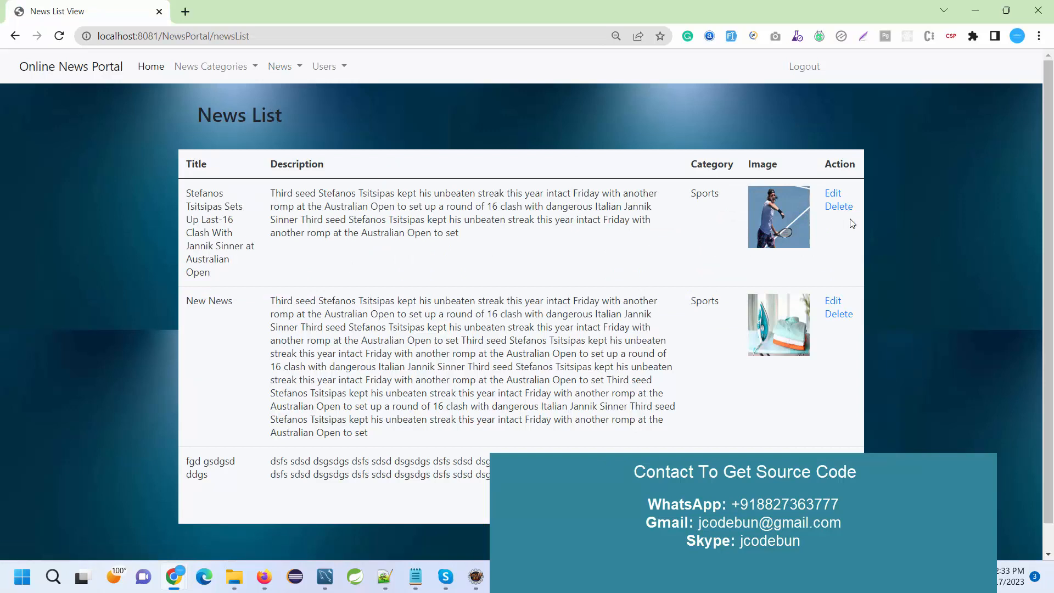
pyautogui.click(804, 66)
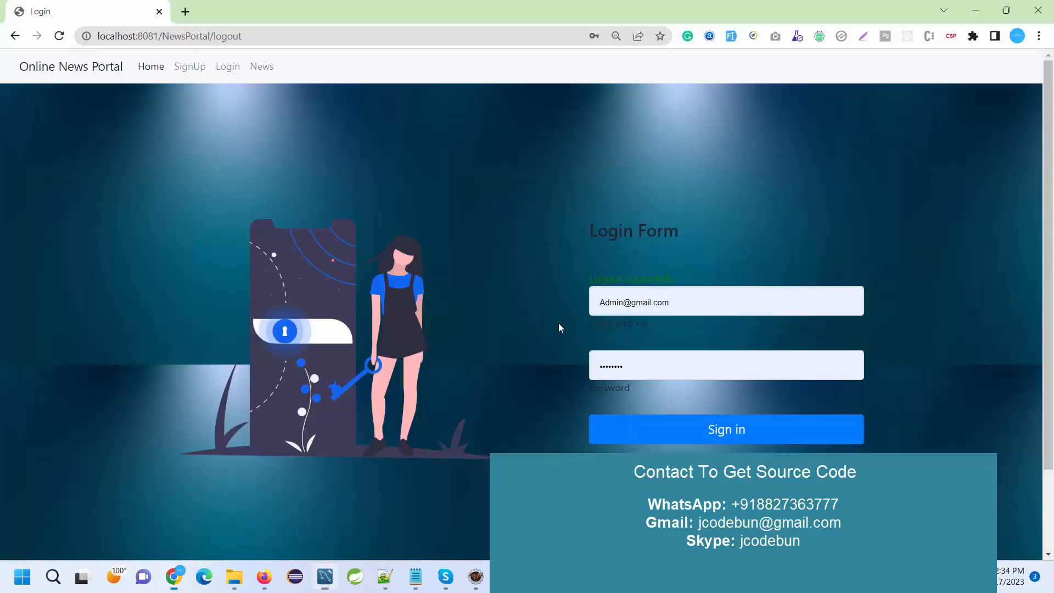
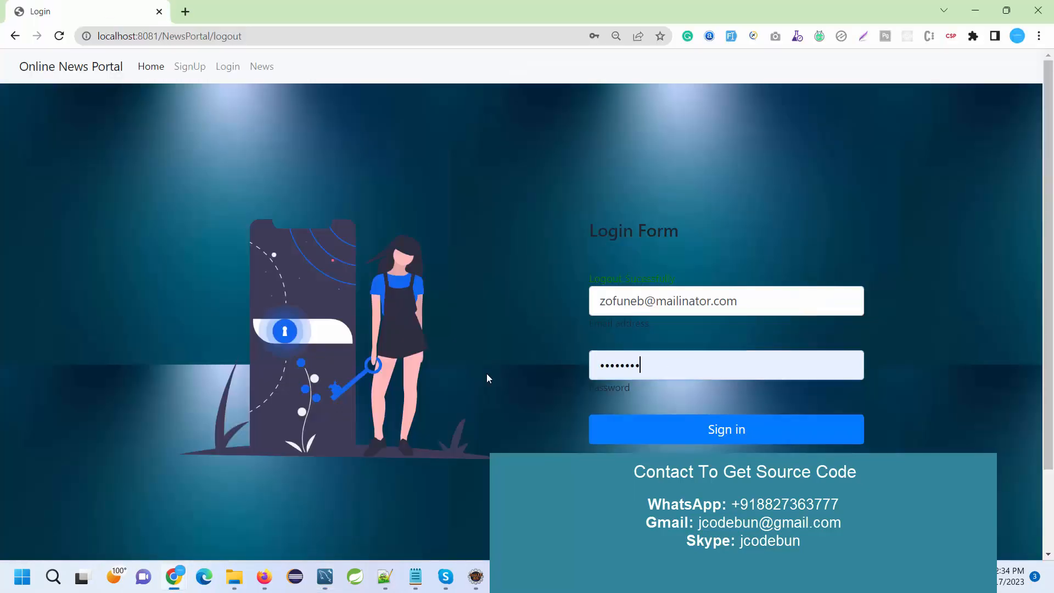
pyautogui.click(725, 429)
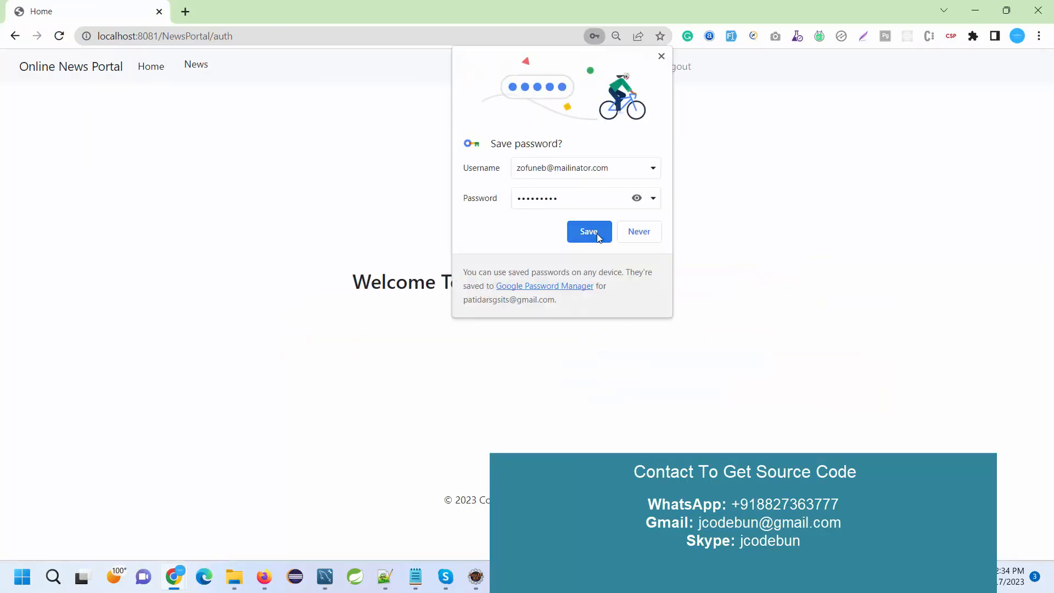
pyautogui.click(587, 231)
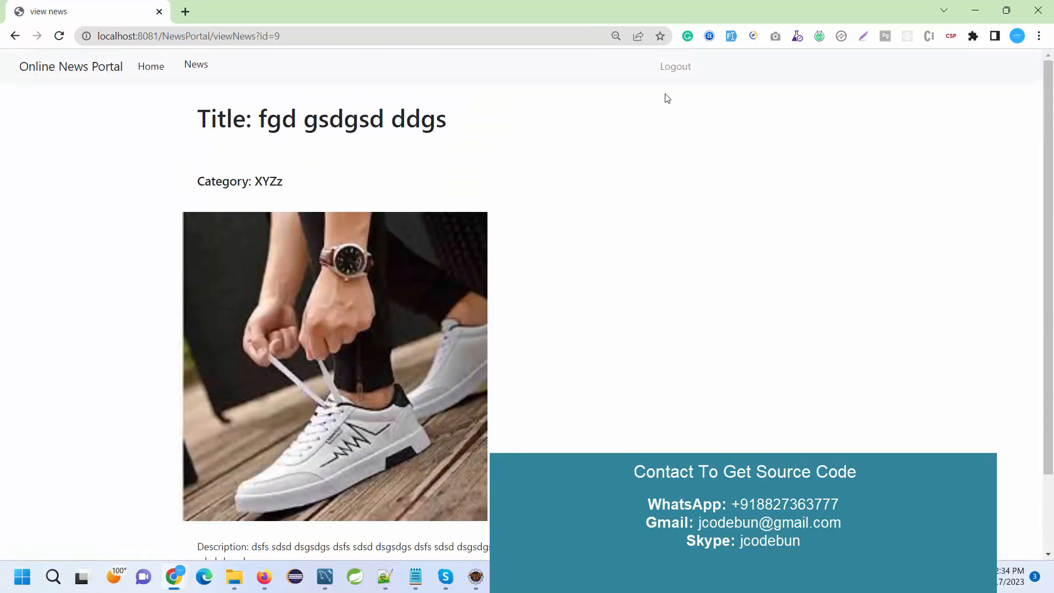
# Step: Log out of the user account and view the public news list
pyautogui.click(674, 66)
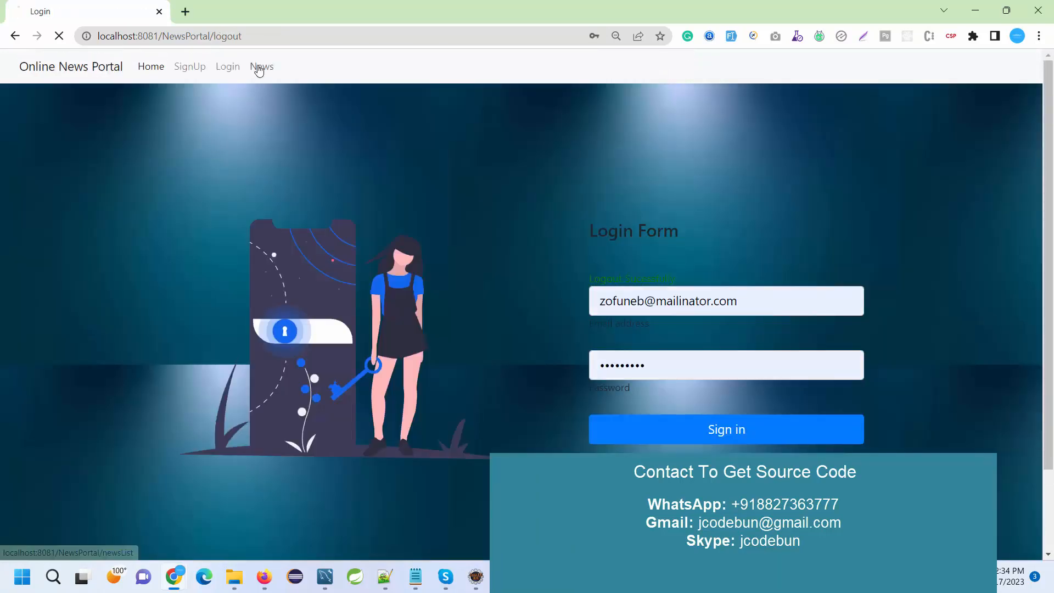
pyautogui.click(262, 67)
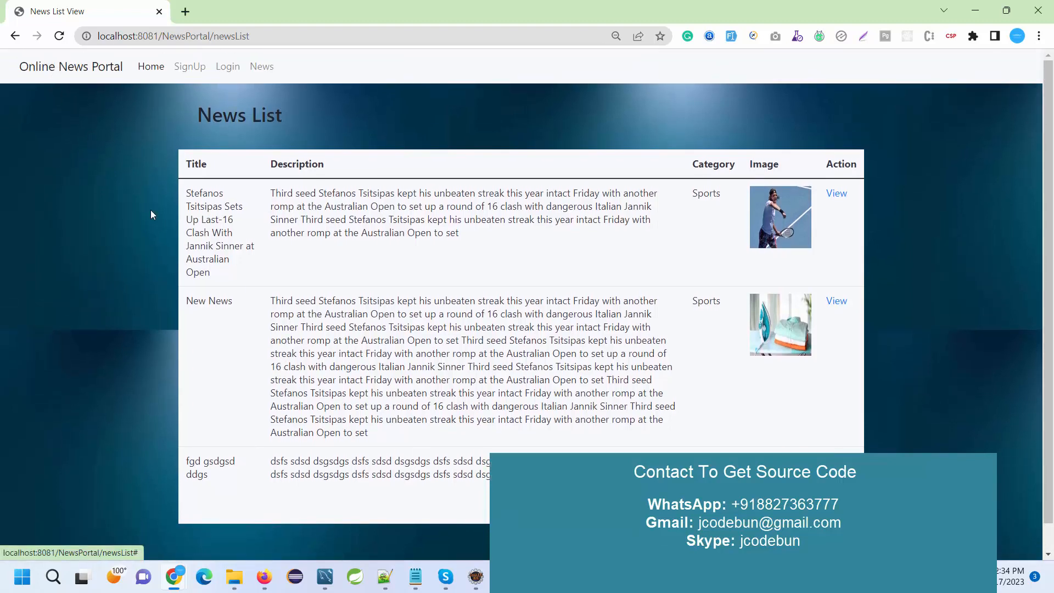
pyautogui.click(474, 576)
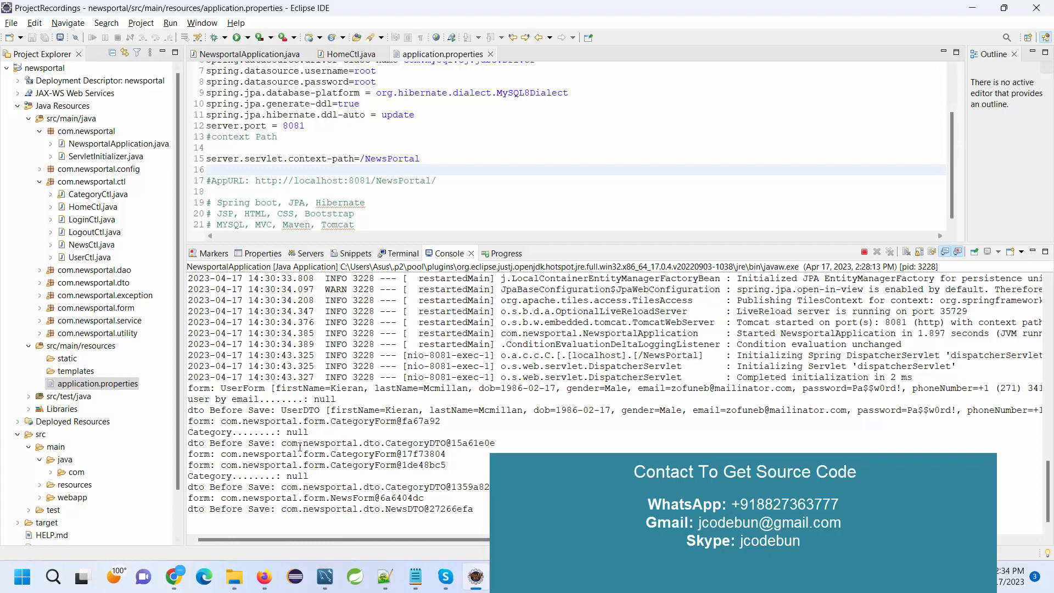
pyautogui.moveTo(13, 176)
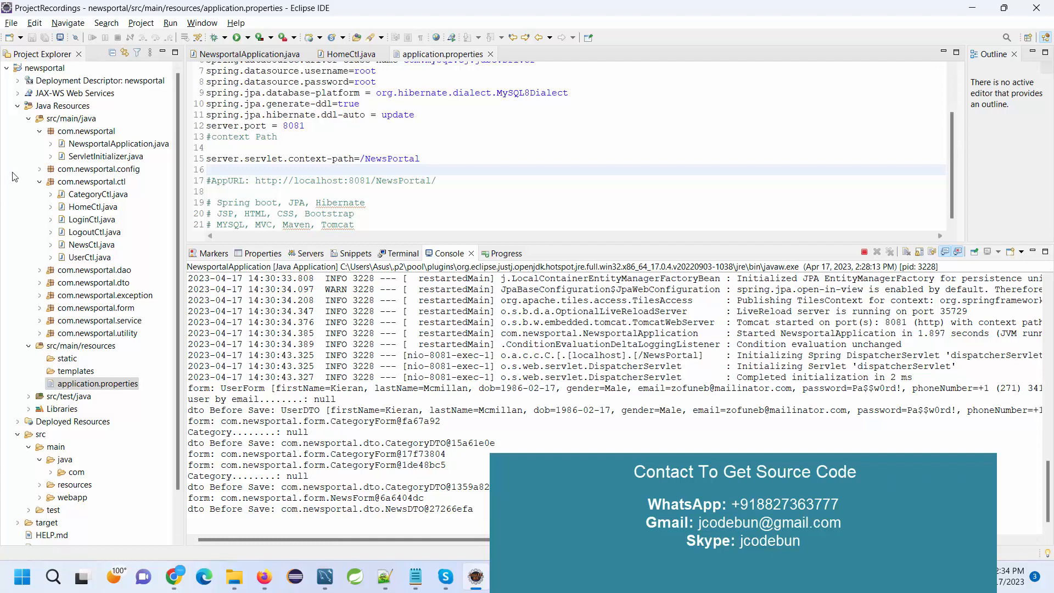